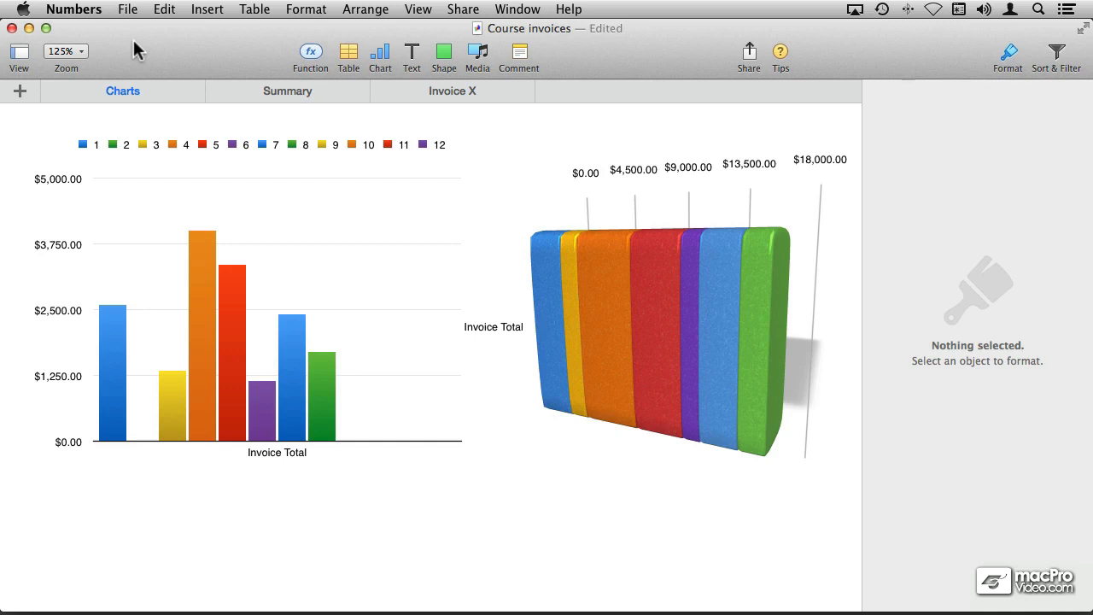
Step: Choose to email a copy of Course invoices in Excel format
{"action": "left_click", "coordinate": [127, 9]}
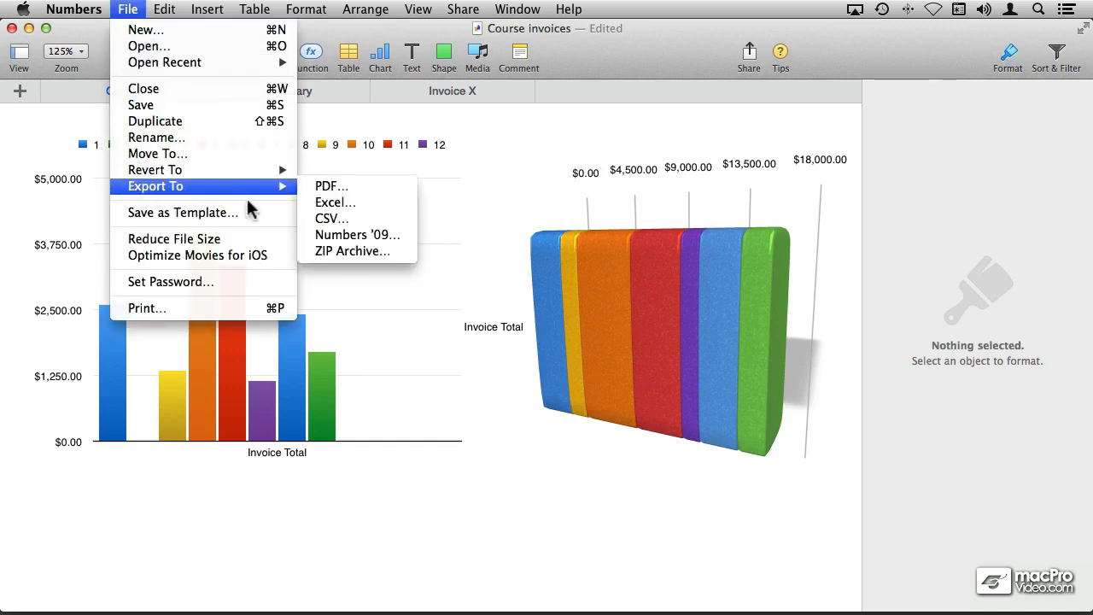
{"action": "mouse_move", "coordinate": [335, 202]}
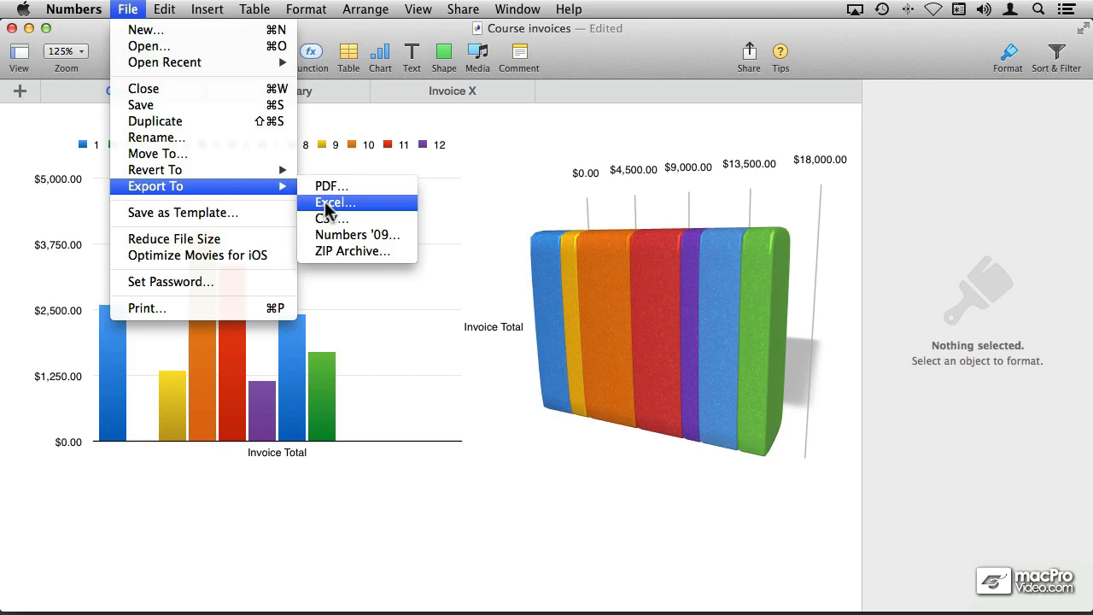
{"action": "left_click", "coordinate": [463, 9]}
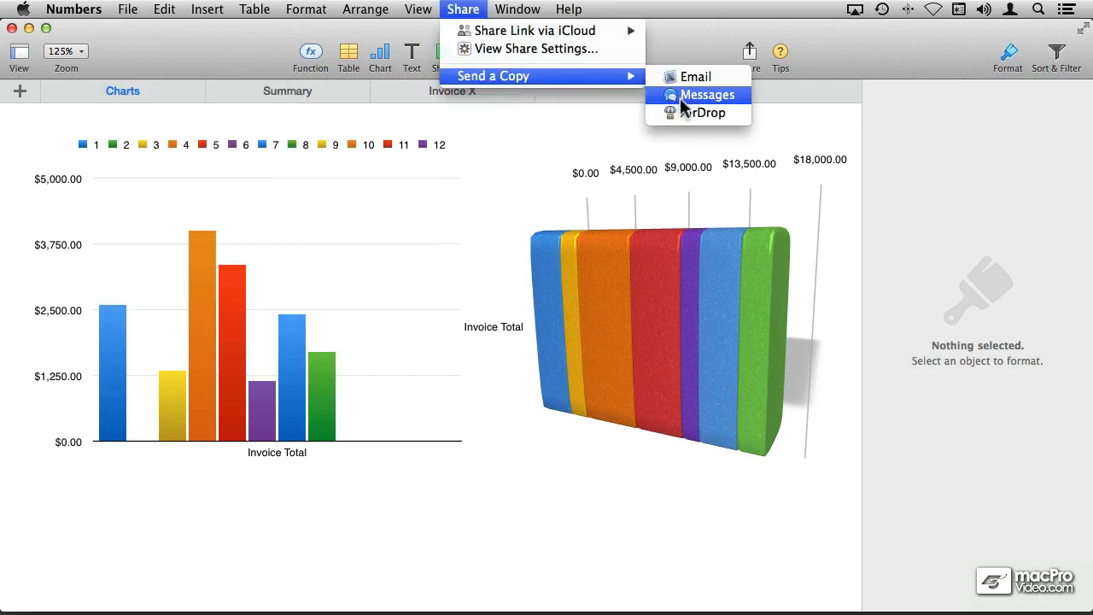
{"action": "left_click", "coordinate": [696, 77]}
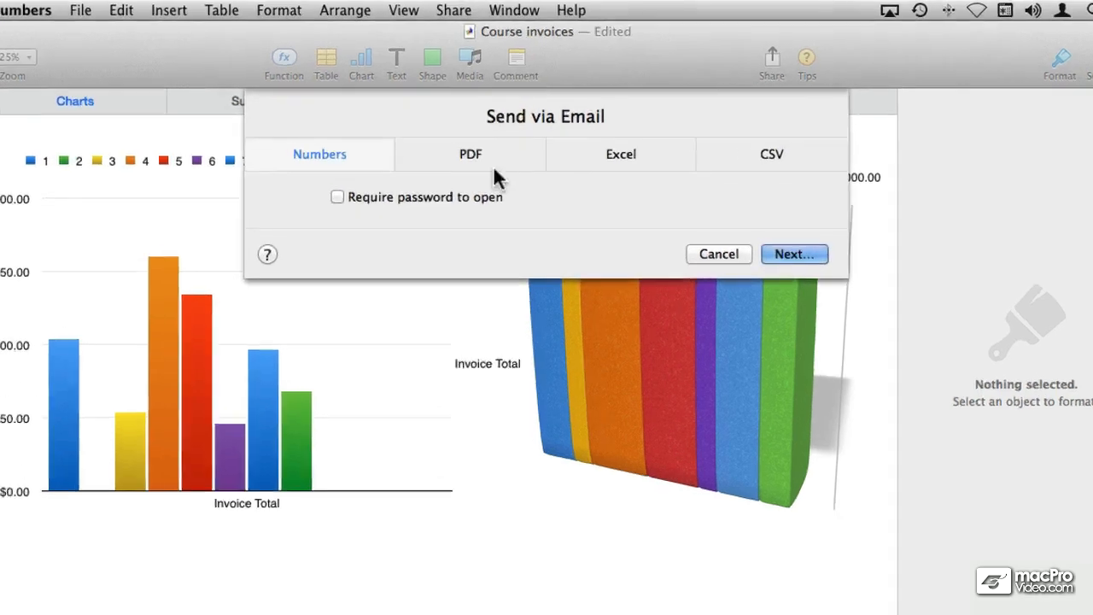
{"action": "left_click", "coordinate": [620, 154]}
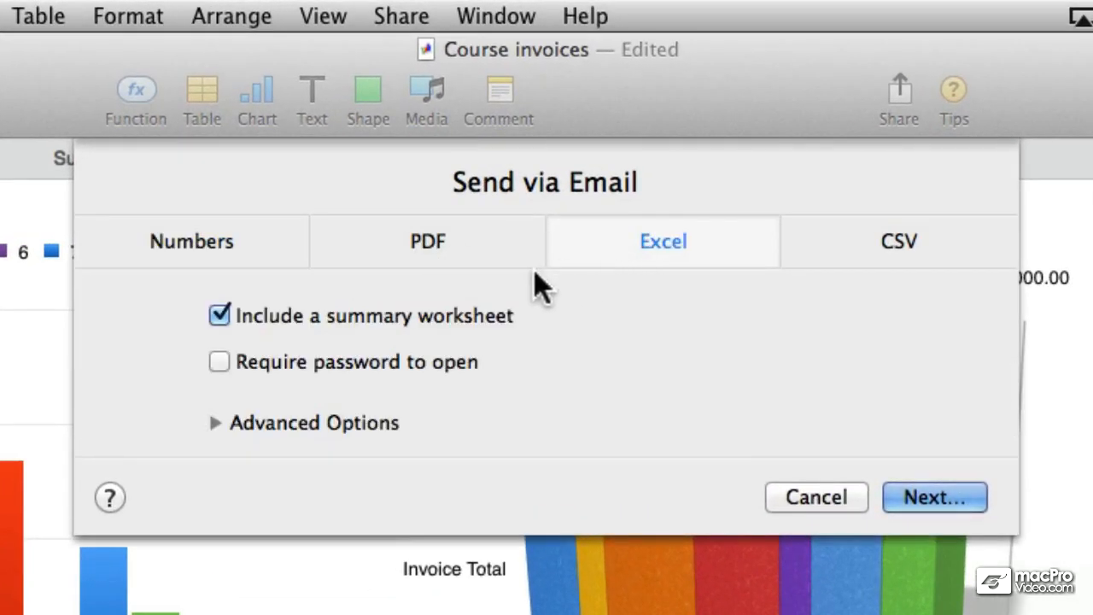
{"action": "mouse_move", "coordinate": [564, 287]}
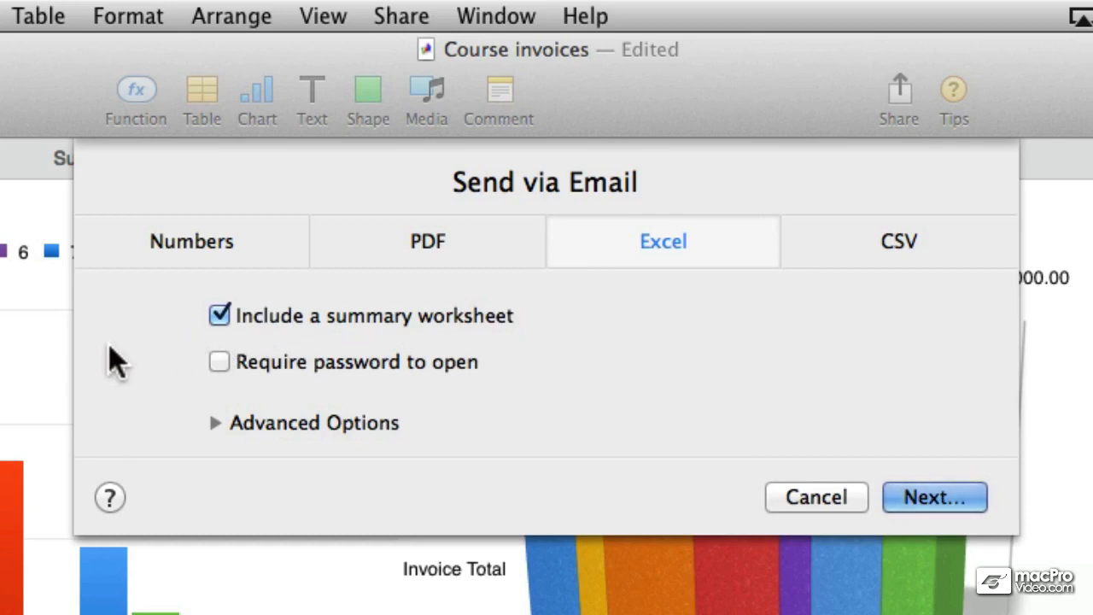
{"action": "mouse_move", "coordinate": [162, 372]}
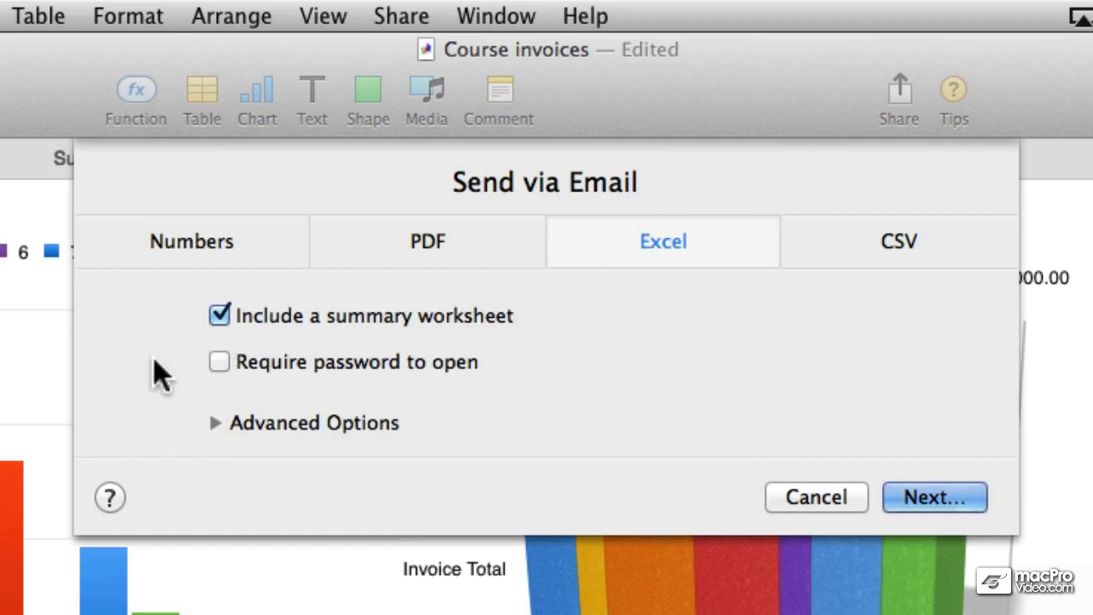
{"action": "mouse_move", "coordinate": [358, 393]}
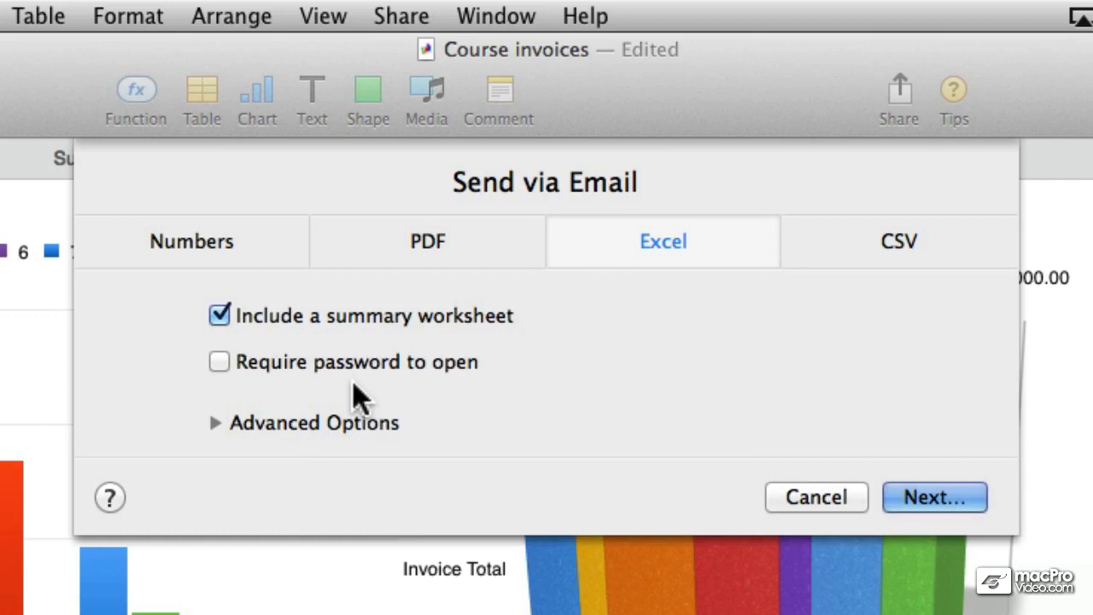
{"action": "mouse_move", "coordinate": [313, 396]}
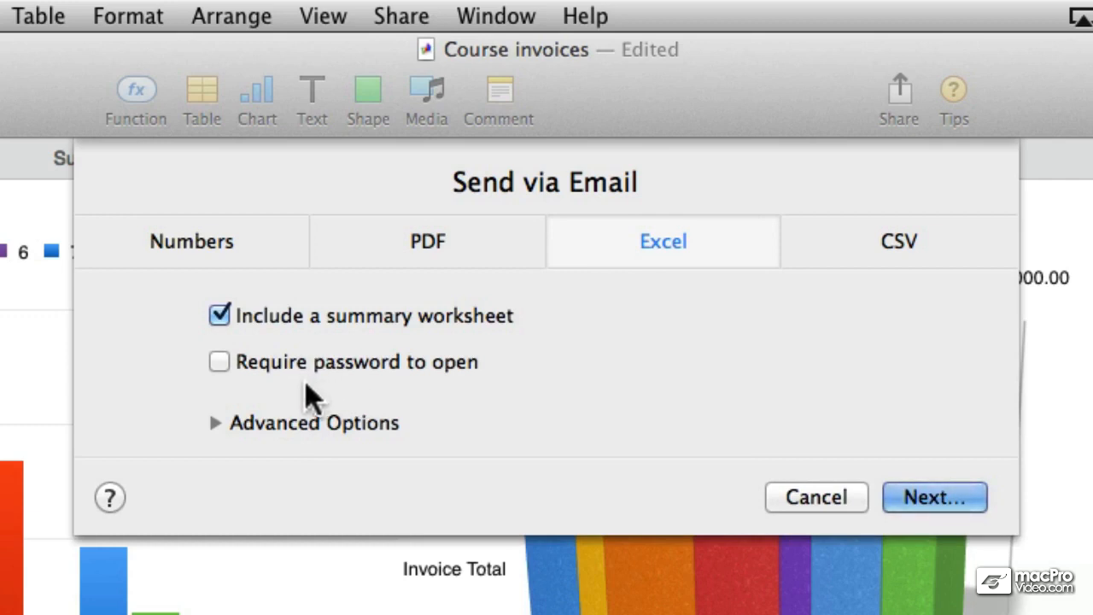
{"action": "mouse_move", "coordinate": [164, 435]}
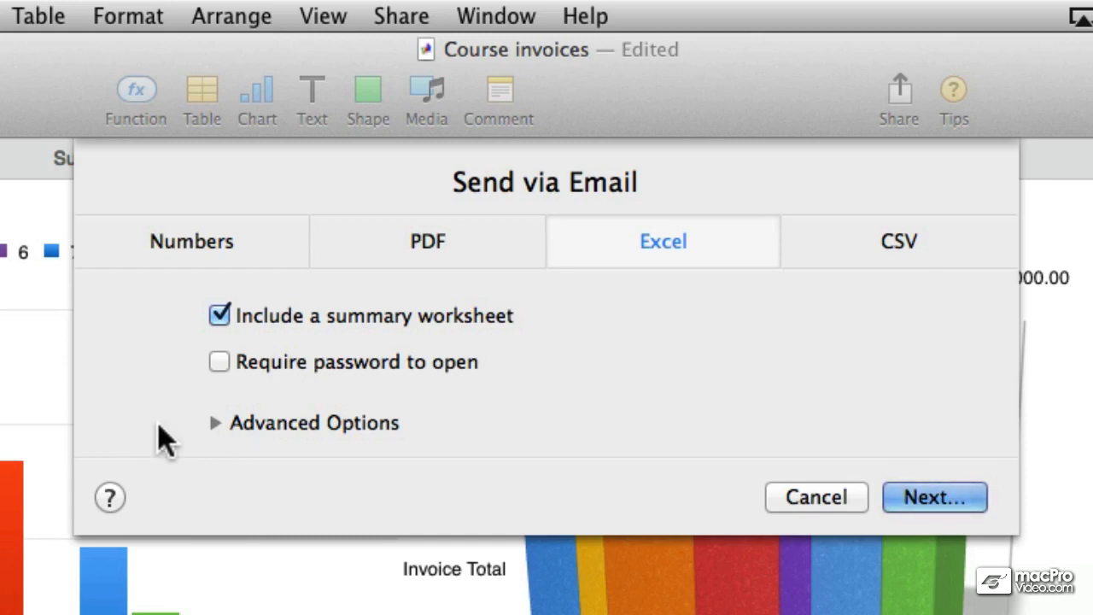
{"action": "mouse_move", "coordinate": [212, 440]}
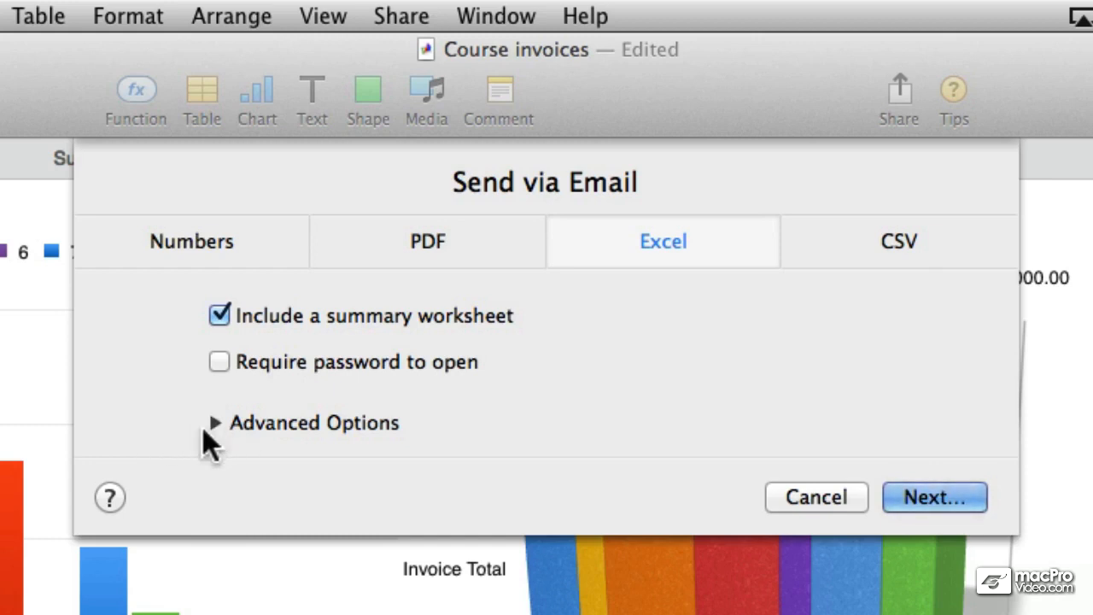
{"action": "left_click", "coordinate": [215, 422]}
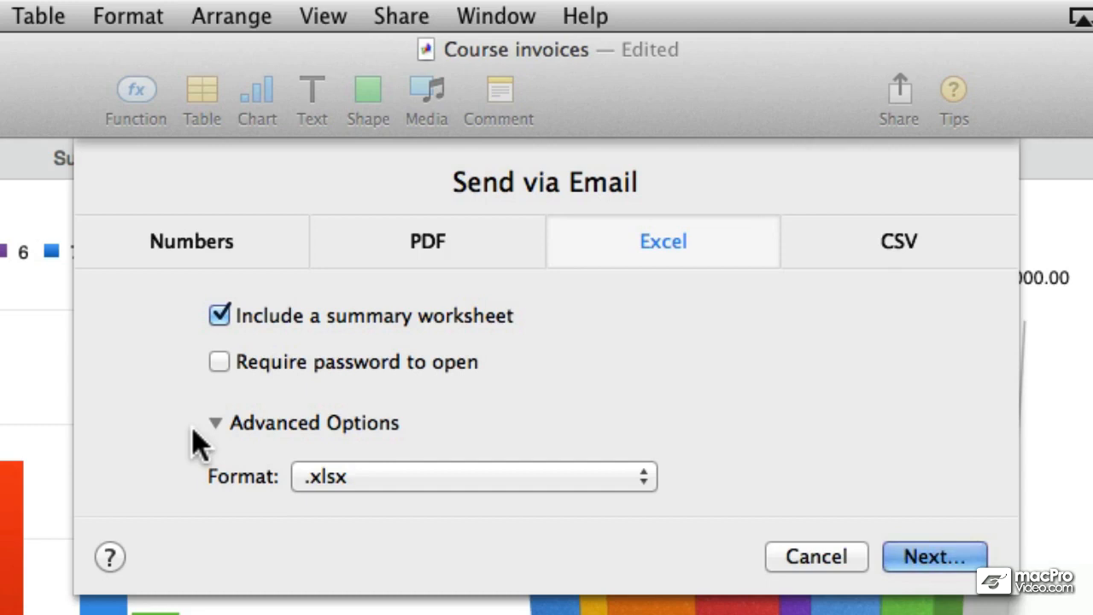
{"action": "mouse_move", "coordinate": [239, 495]}
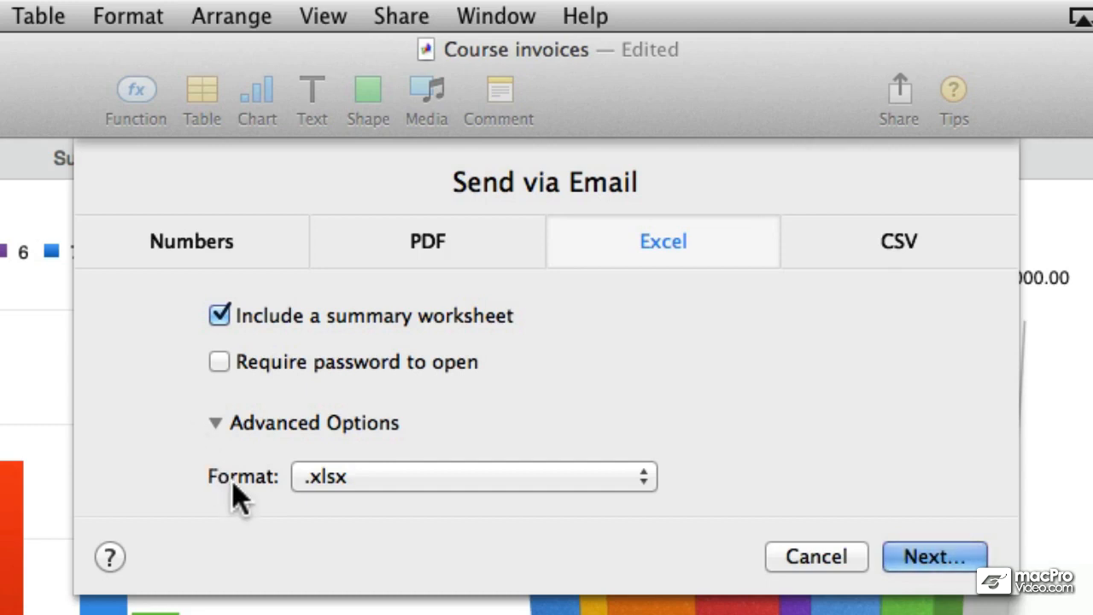
{"action": "left_click", "coordinate": [472, 476]}
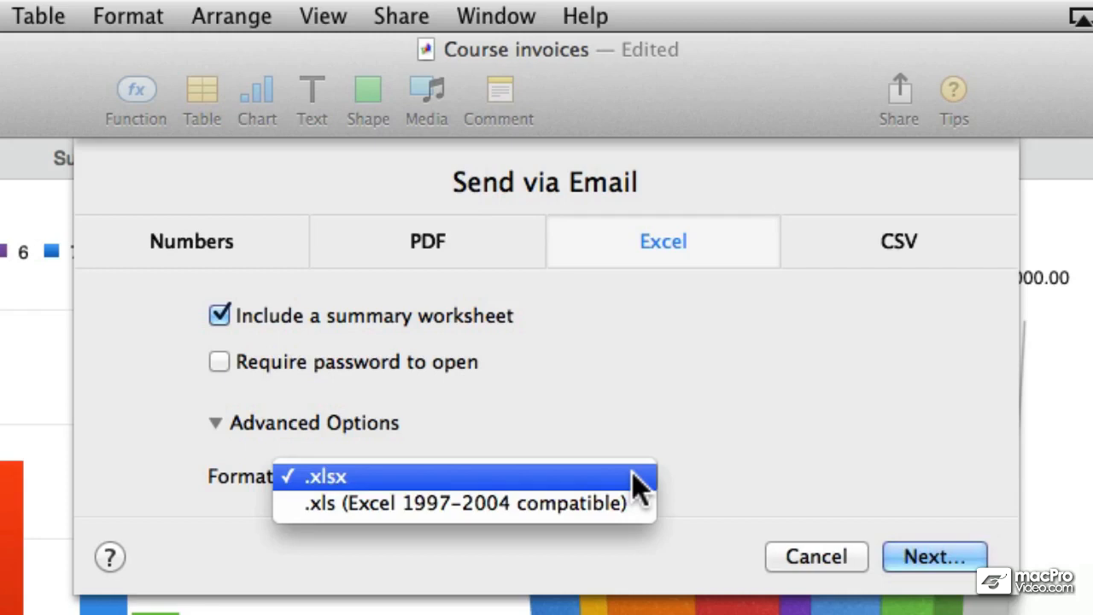
{"action": "mouse_move", "coordinate": [464, 503]}
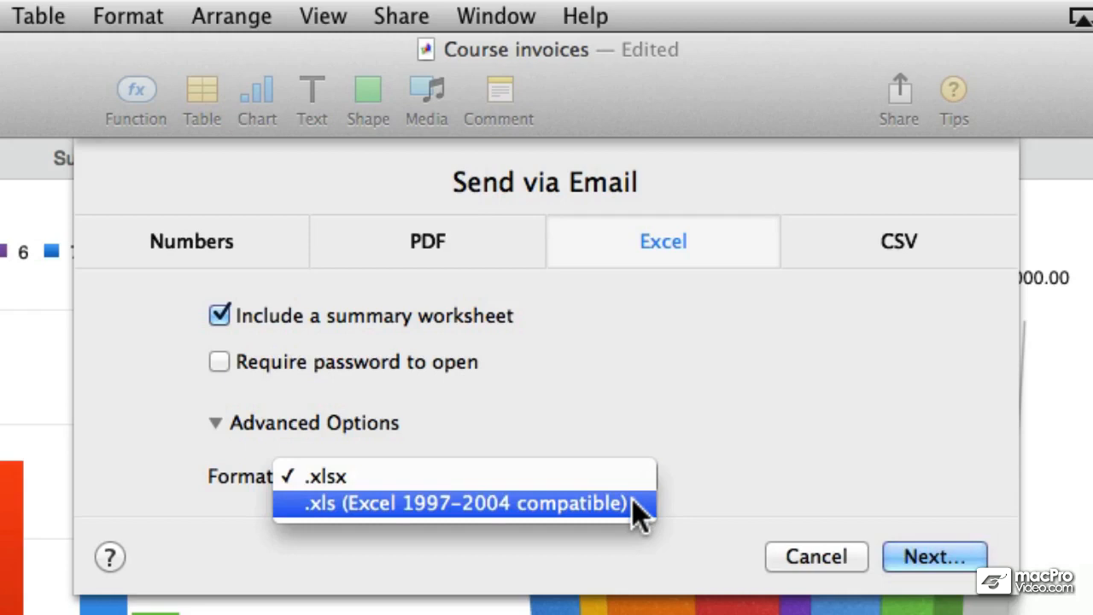
{"action": "mouse_move", "coordinate": [640, 508]}
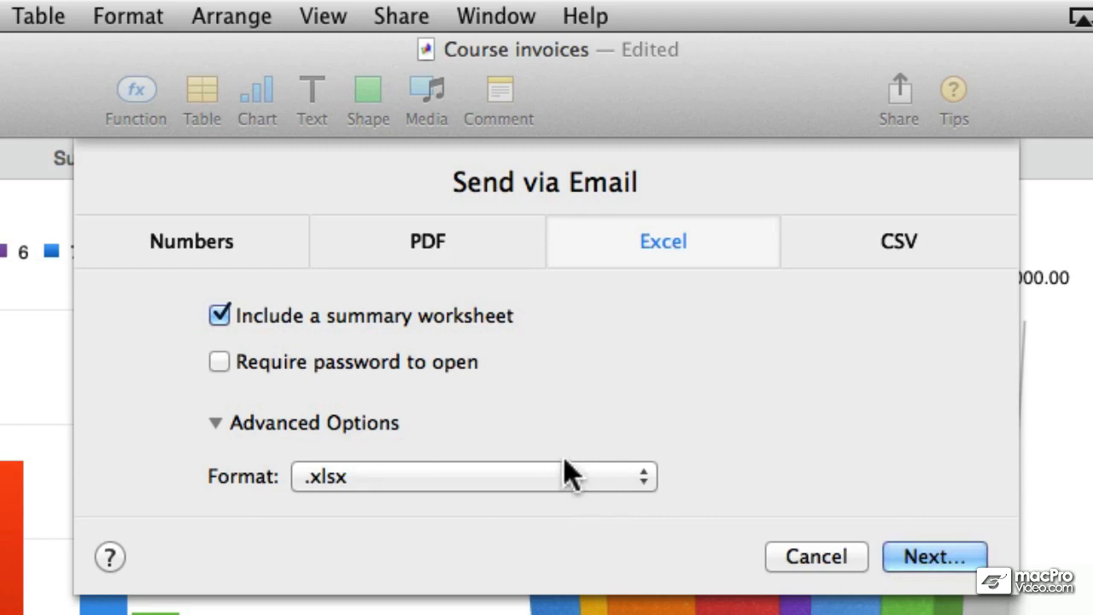
{"action": "left_click", "coordinate": [216, 423]}
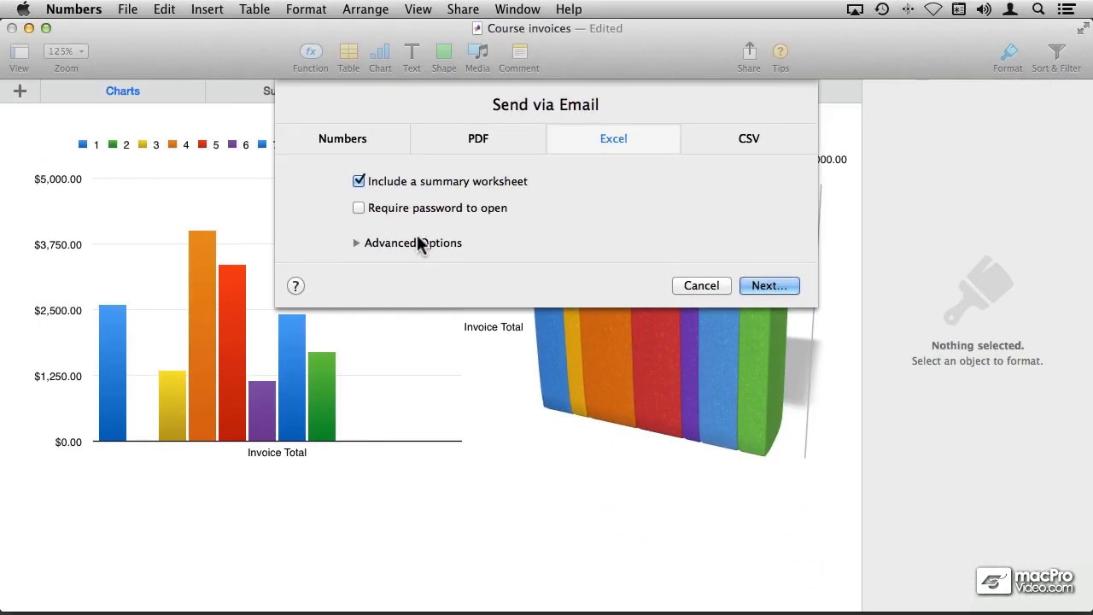
Step: Export Course invoices to Excel with a summary worksheet, advancing to the save-location step
{"action": "left_click", "coordinate": [127, 9]}
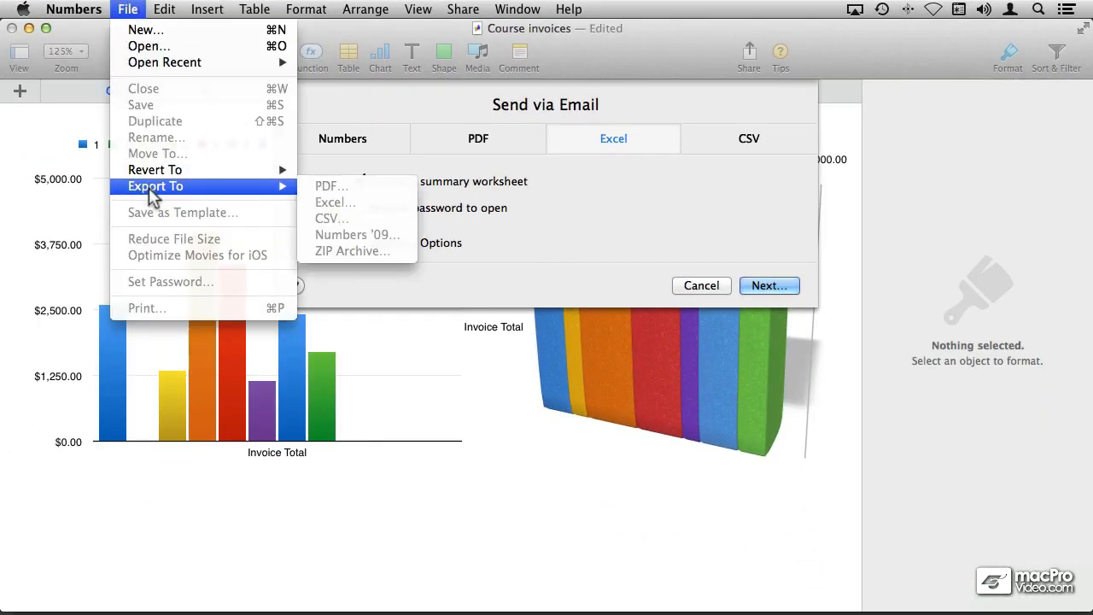
{"action": "mouse_move", "coordinate": [571, 236]}
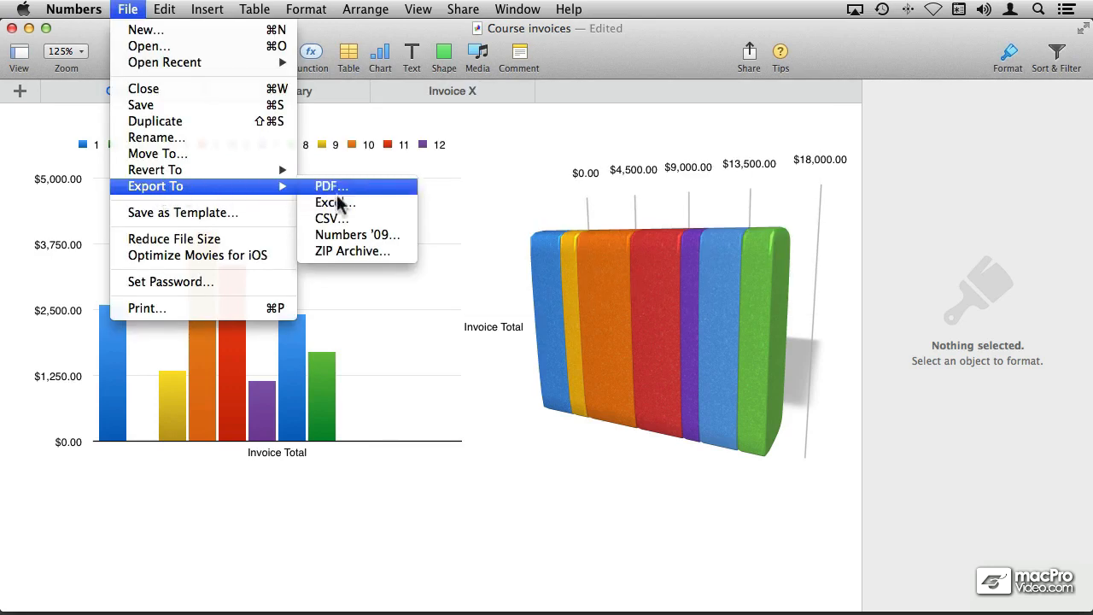
{"action": "left_click", "coordinate": [332, 203]}
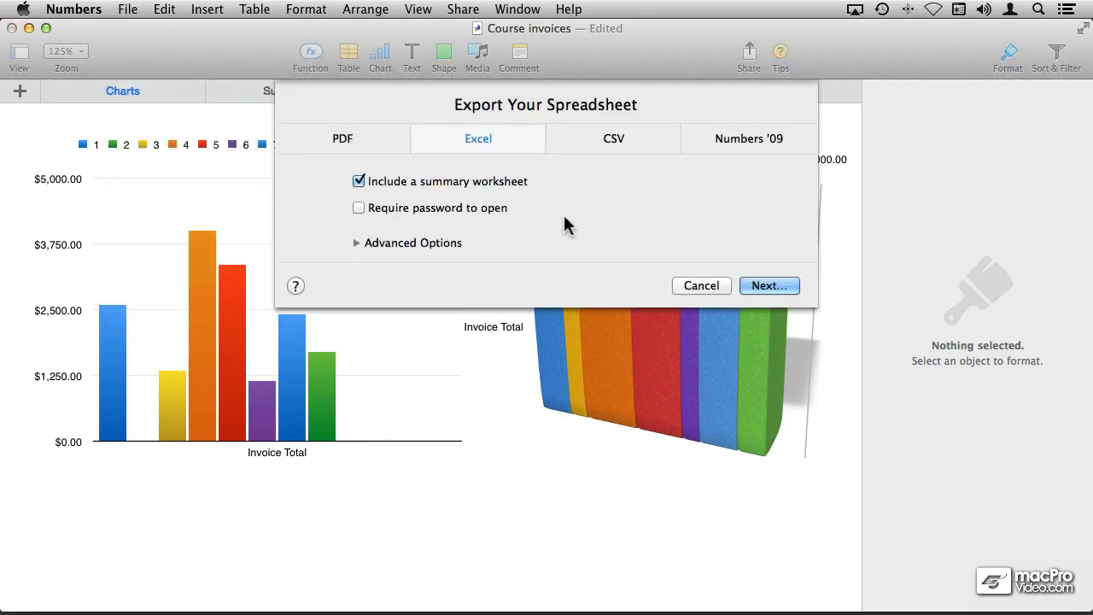
{"action": "mouse_move", "coordinate": [767, 285]}
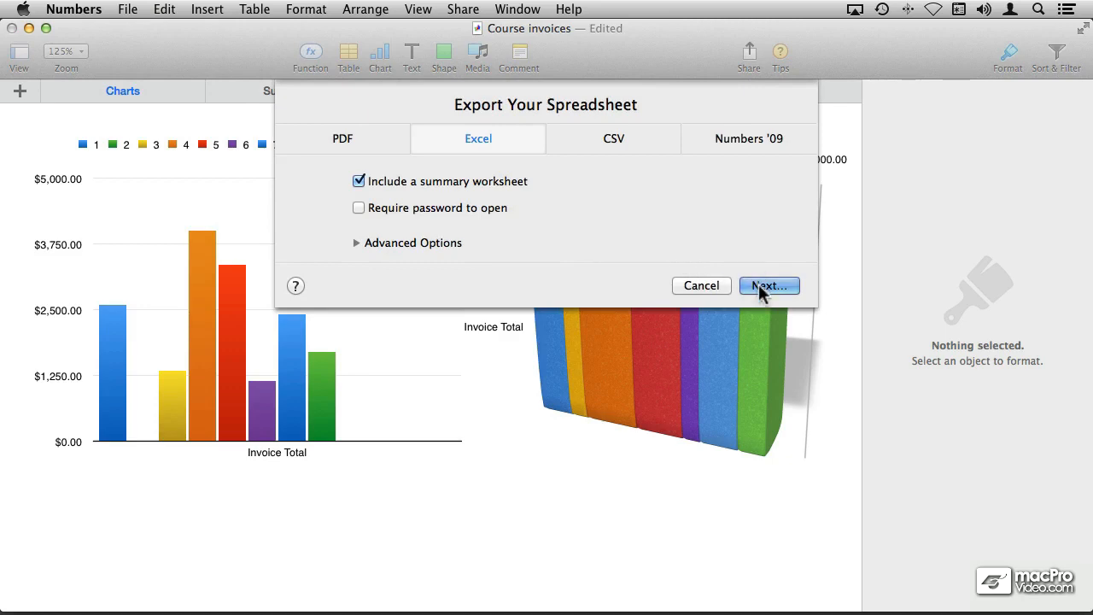
{"action": "left_click", "coordinate": [768, 286]}
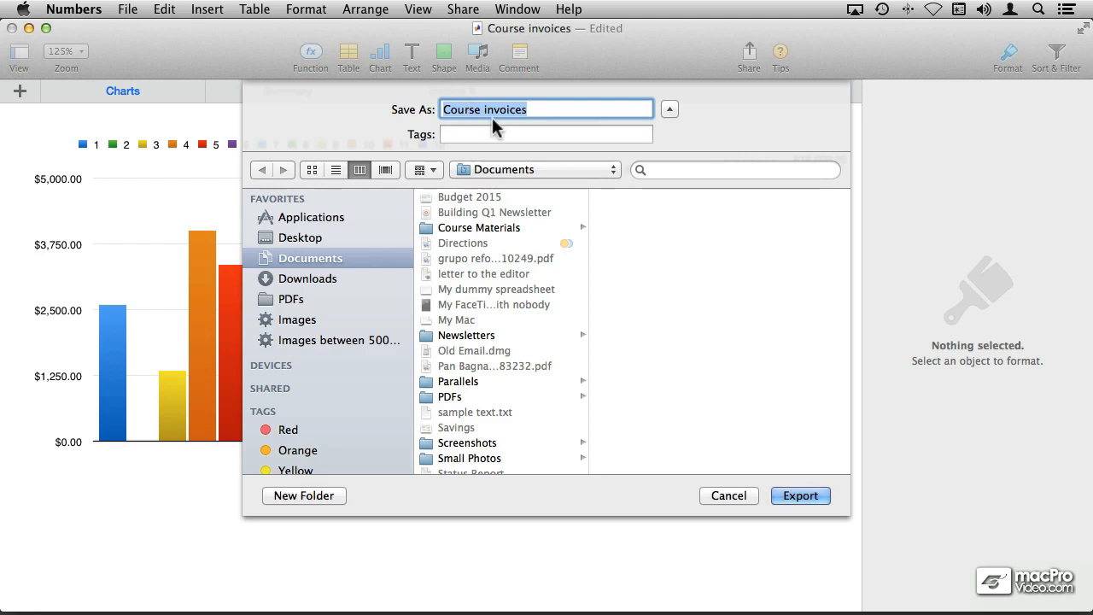
{"action": "mouse_move", "coordinate": [541, 110]}
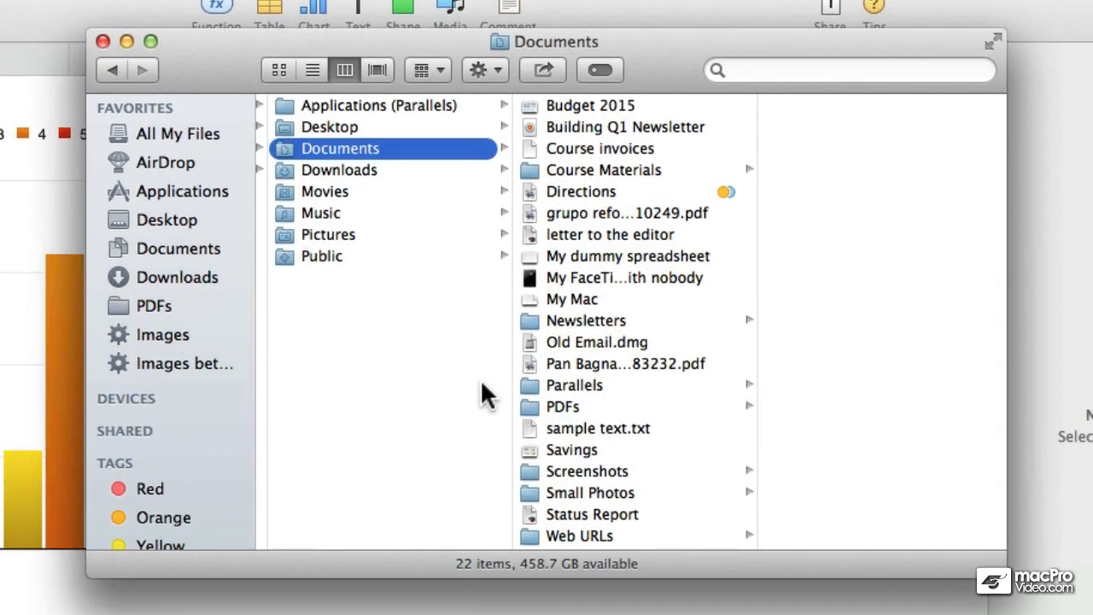
{"action": "mouse_move", "coordinate": [597, 154]}
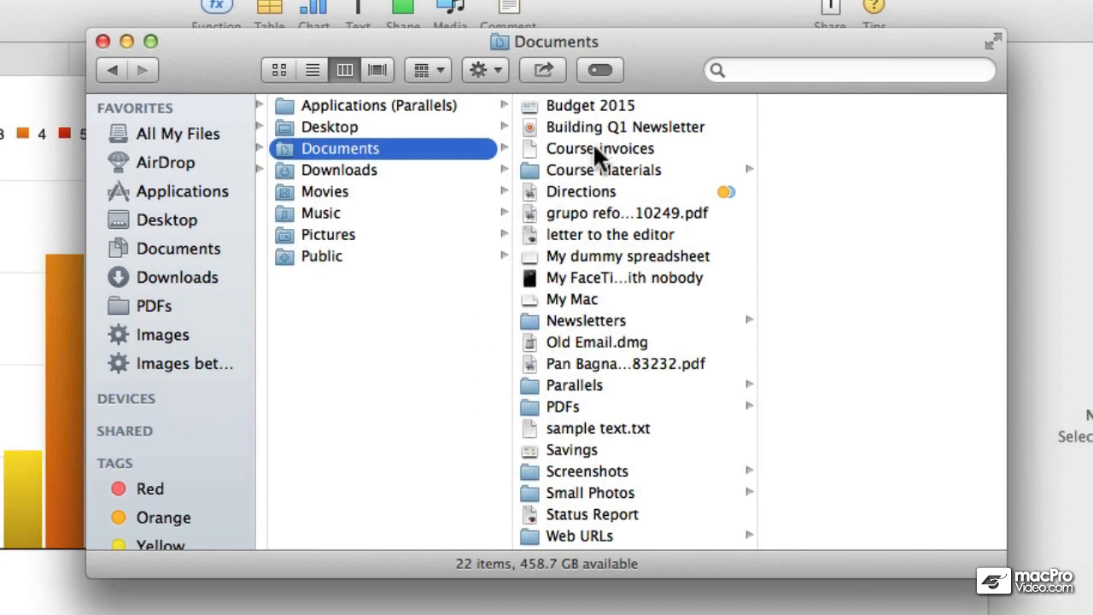
Step: Select Course invoices in Finder's Documents folder to preview the XLSX file and its info
{"action": "left_click", "coordinate": [599, 147]}
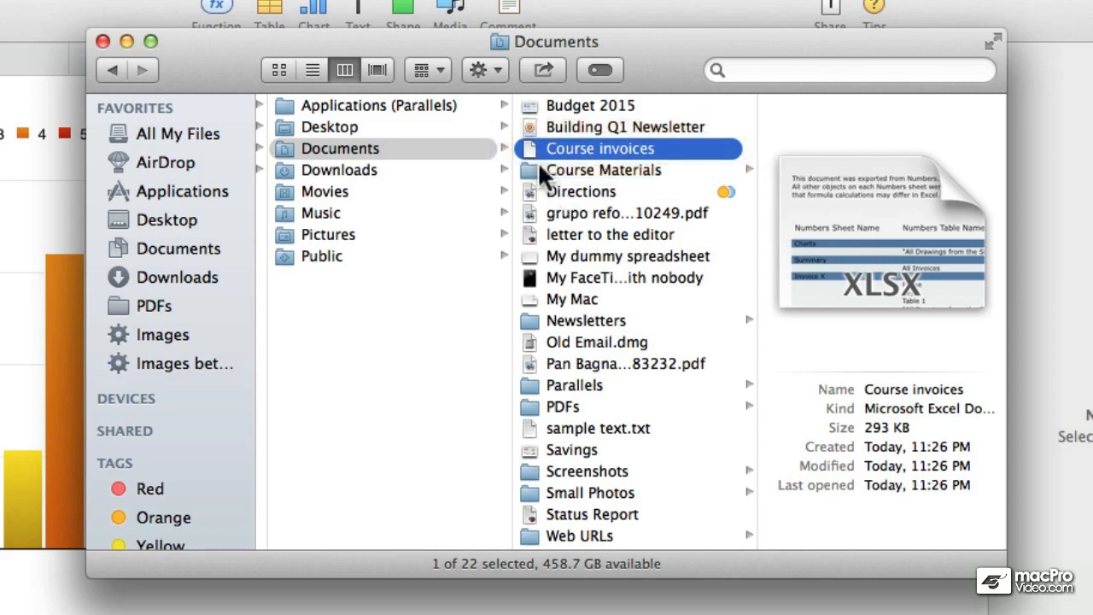
{"action": "mouse_move", "coordinate": [540, 160]}
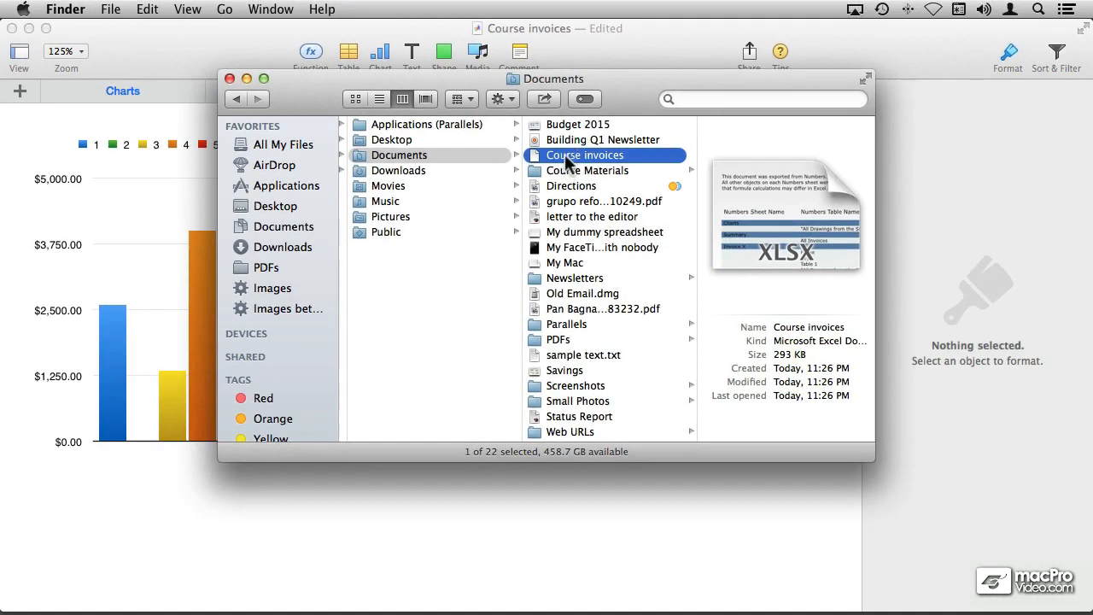
{"action": "mouse_move", "coordinate": [571, 182]}
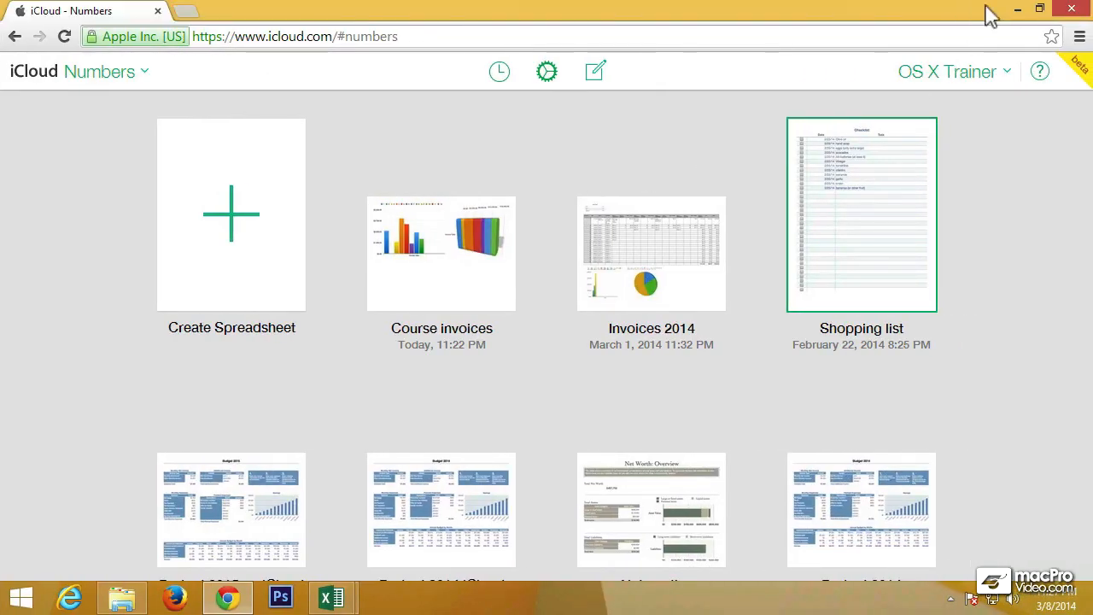
Step: Open File Explorer on the shared Network > Home > Documents folder
{"action": "left_click", "coordinate": [122, 596]}
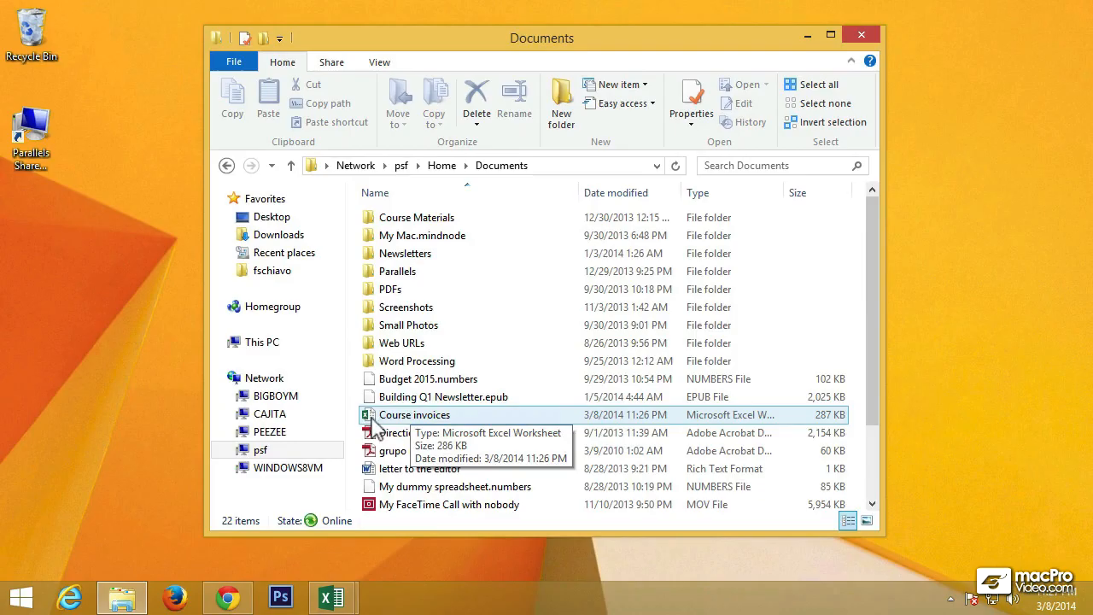
Step: Open the Course invoices workbook in Excel from the shared Documents folder
{"action": "double_click", "coordinate": [414, 414]}
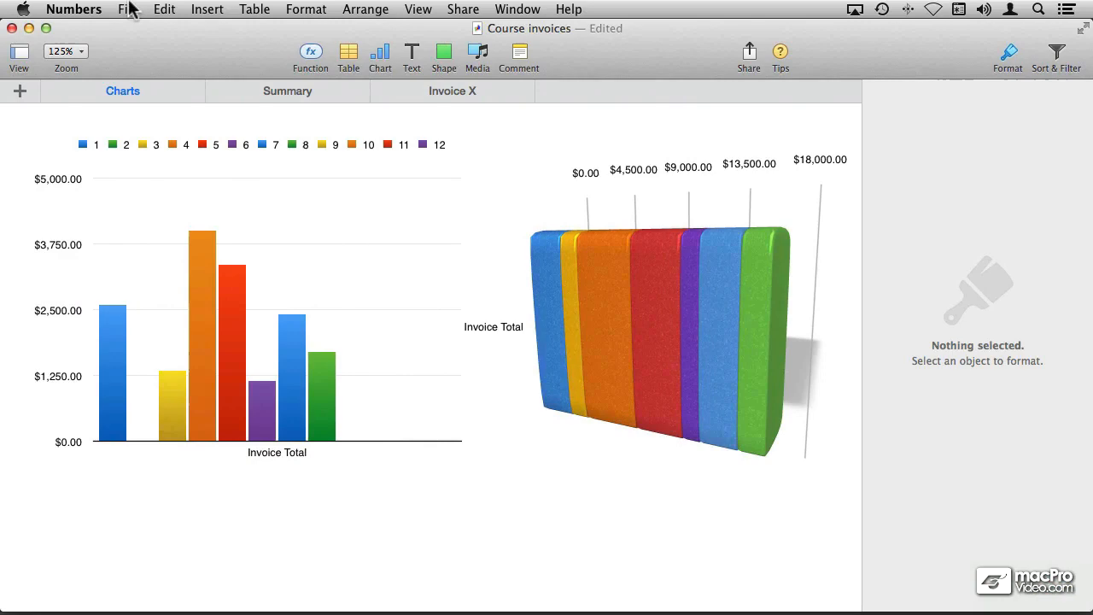
Step: Review the Excel export options, cancel them, and switch to the Invoice X sheet
{"action": "left_click", "coordinate": [127, 9]}
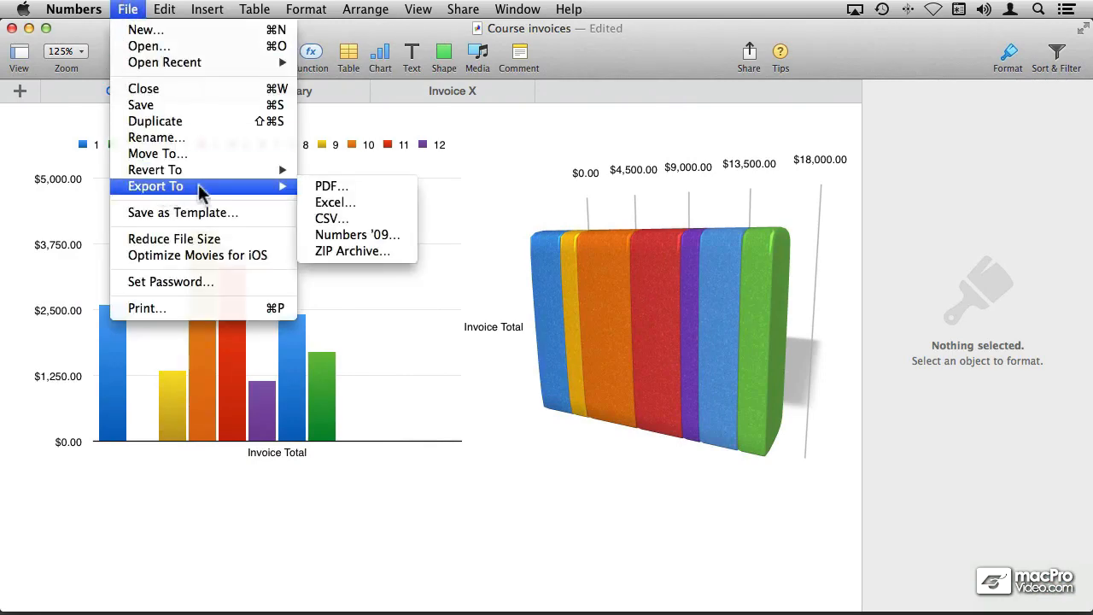
{"action": "left_click", "coordinate": [334, 202]}
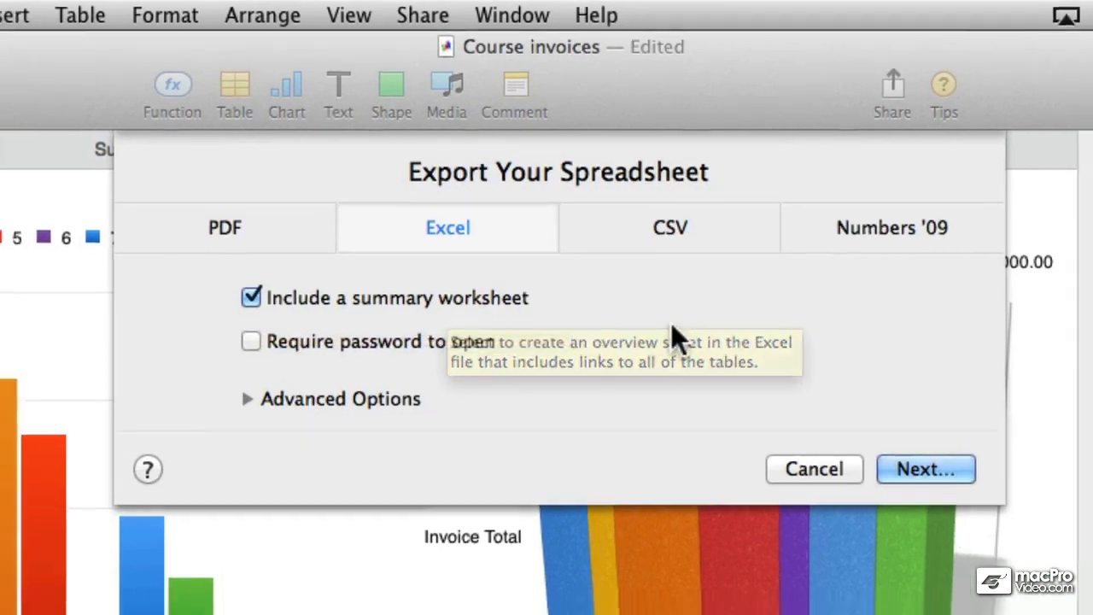
{"action": "left_click", "coordinate": [926, 469]}
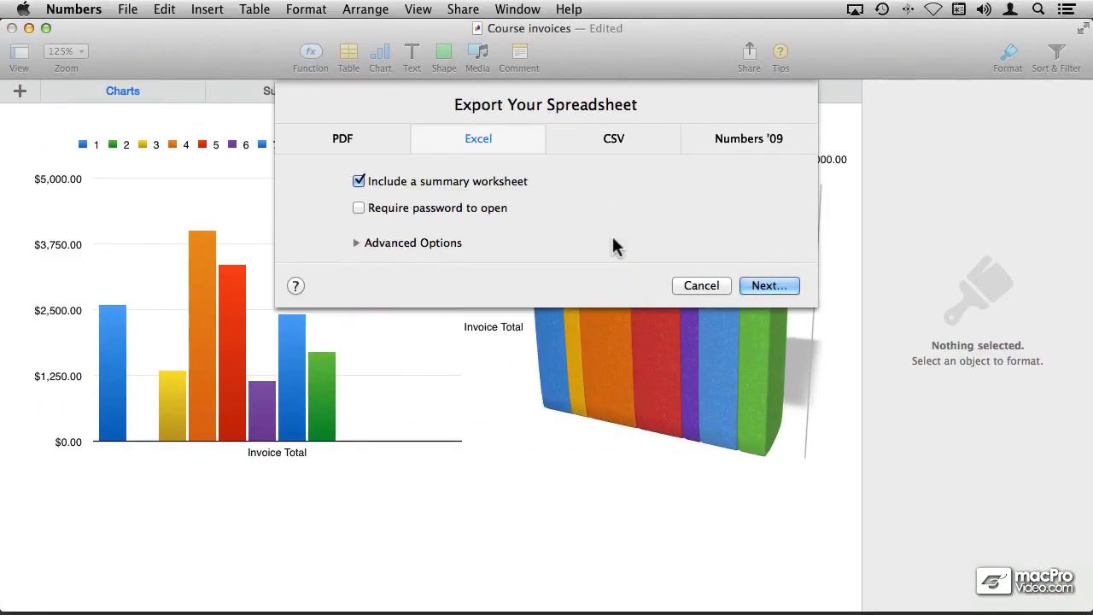
{"action": "left_click", "coordinate": [701, 286]}
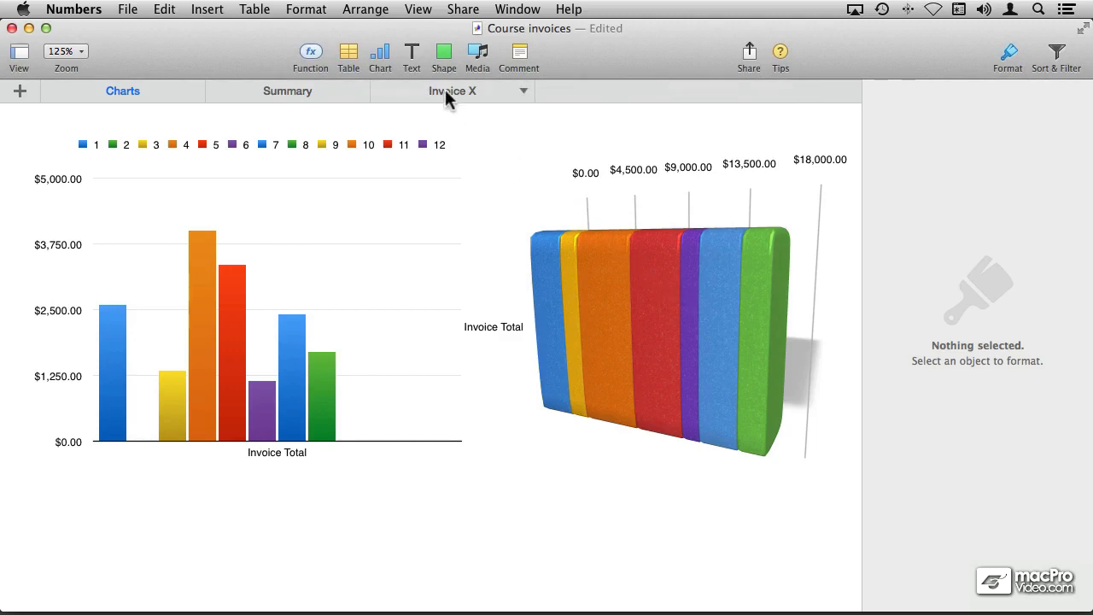
{"action": "left_click", "coordinate": [452, 90]}
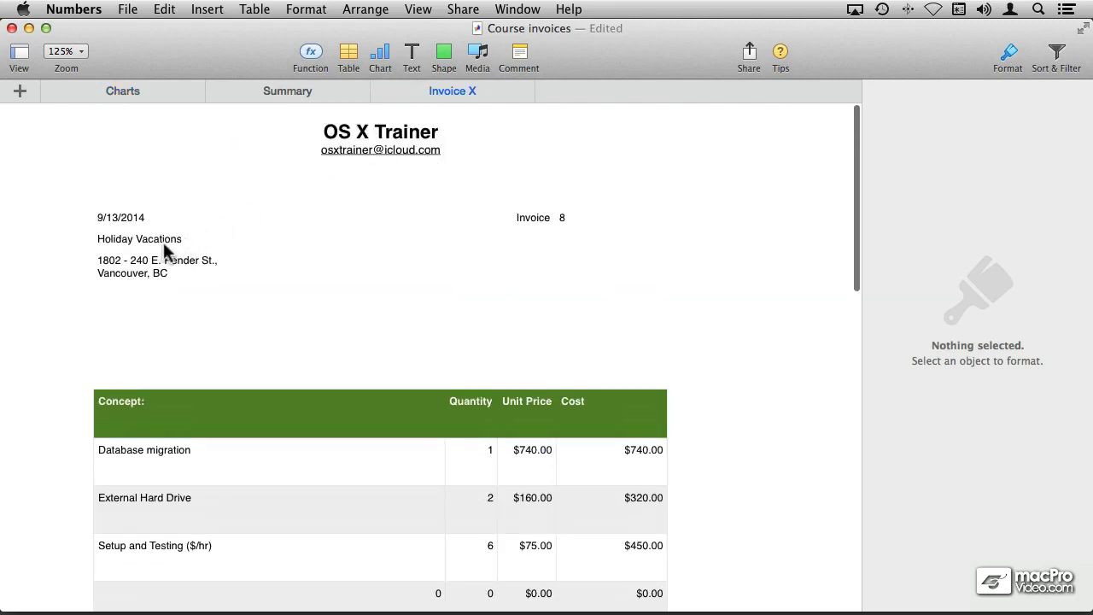
{"action": "left_click", "coordinate": [139, 239]}
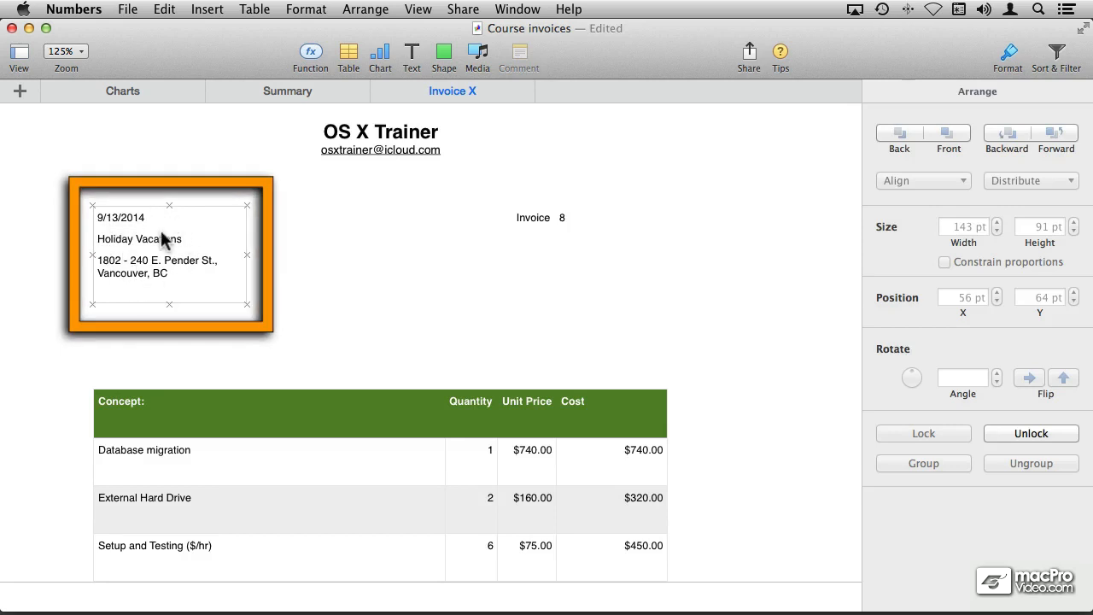
{"action": "left_click", "coordinate": [532, 217]}
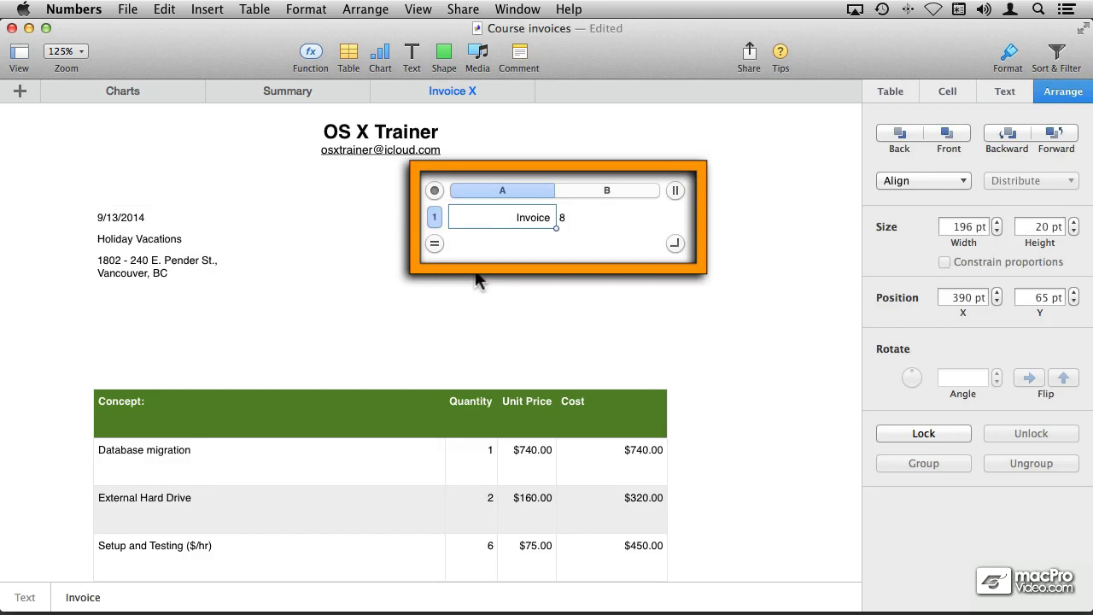
{"action": "mouse_move", "coordinate": [581, 224]}
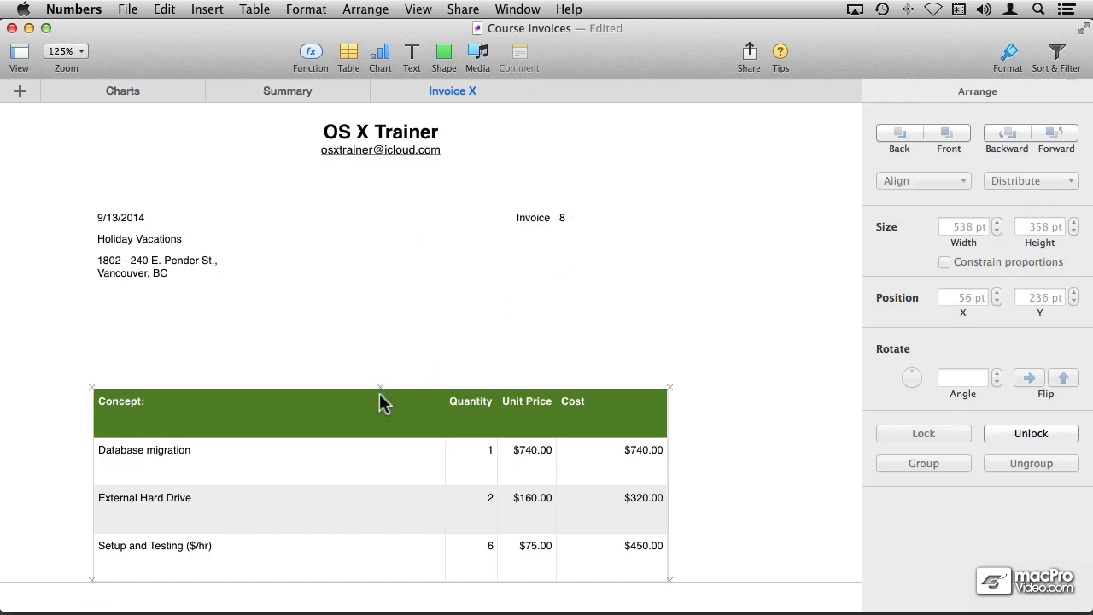
{"action": "left_click", "coordinate": [380, 402]}
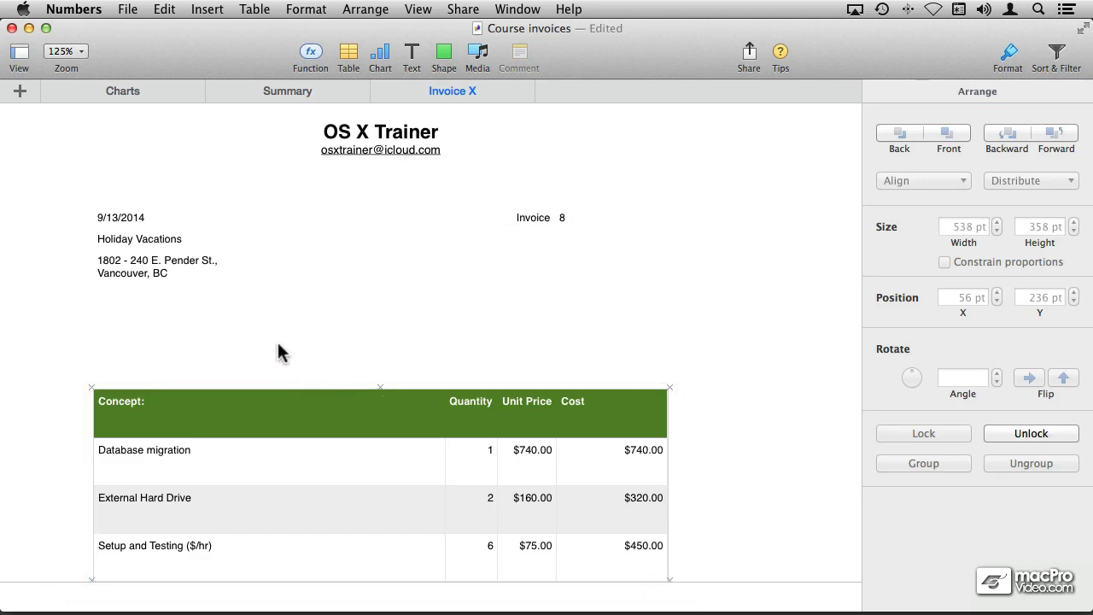
{"action": "mouse_move", "coordinate": [169, 293]}
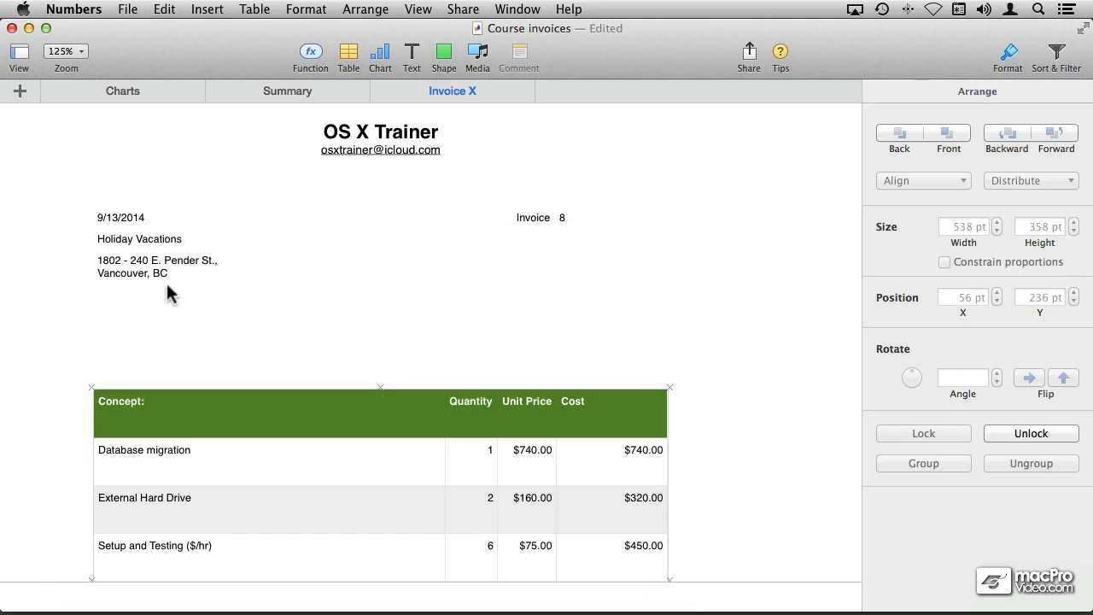
{"action": "left_click", "coordinate": [541, 217]}
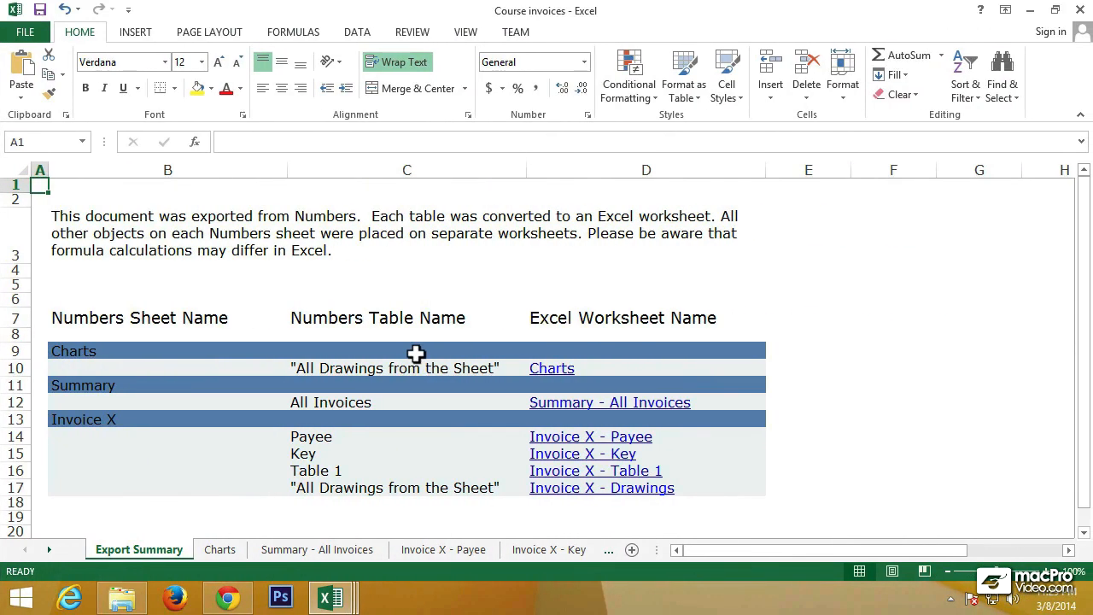
{"action": "mouse_move", "coordinate": [300, 360]}
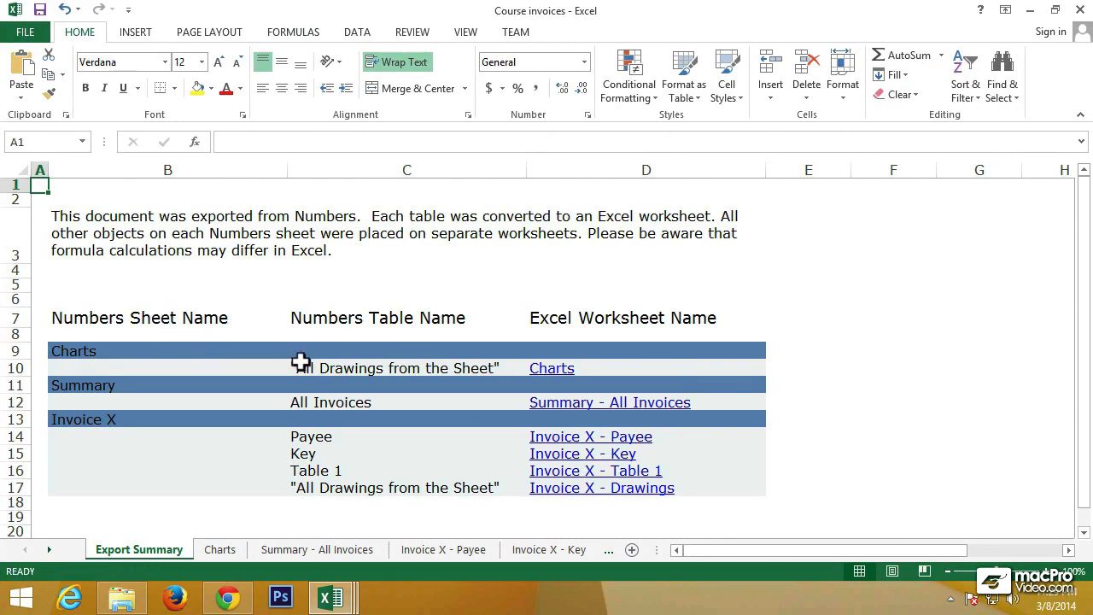
{"action": "mouse_move", "coordinate": [67, 425]}
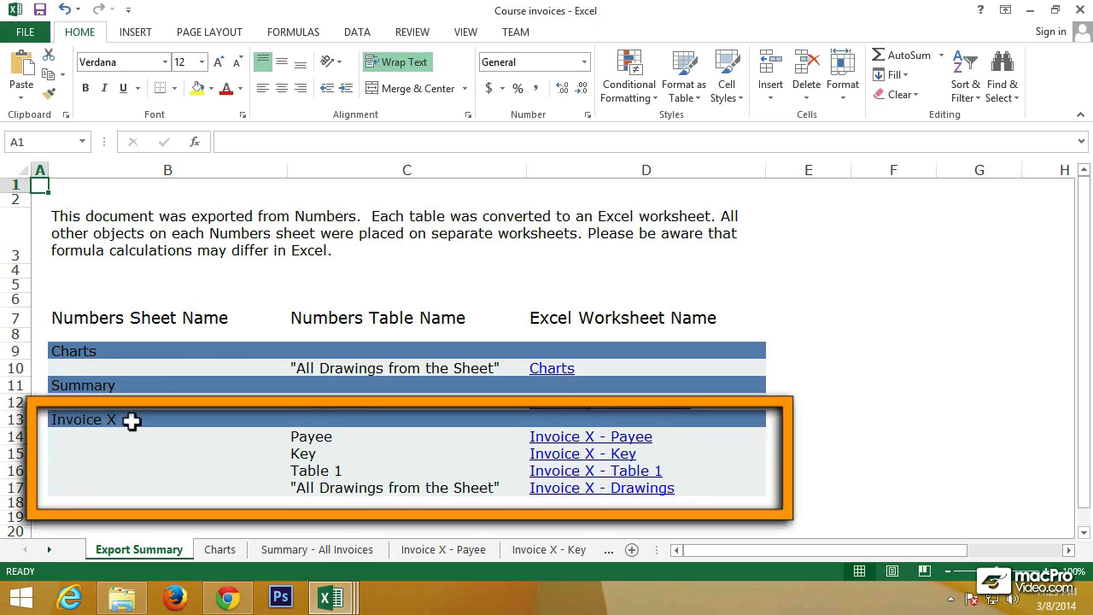
{"action": "mouse_move", "coordinate": [382, 479]}
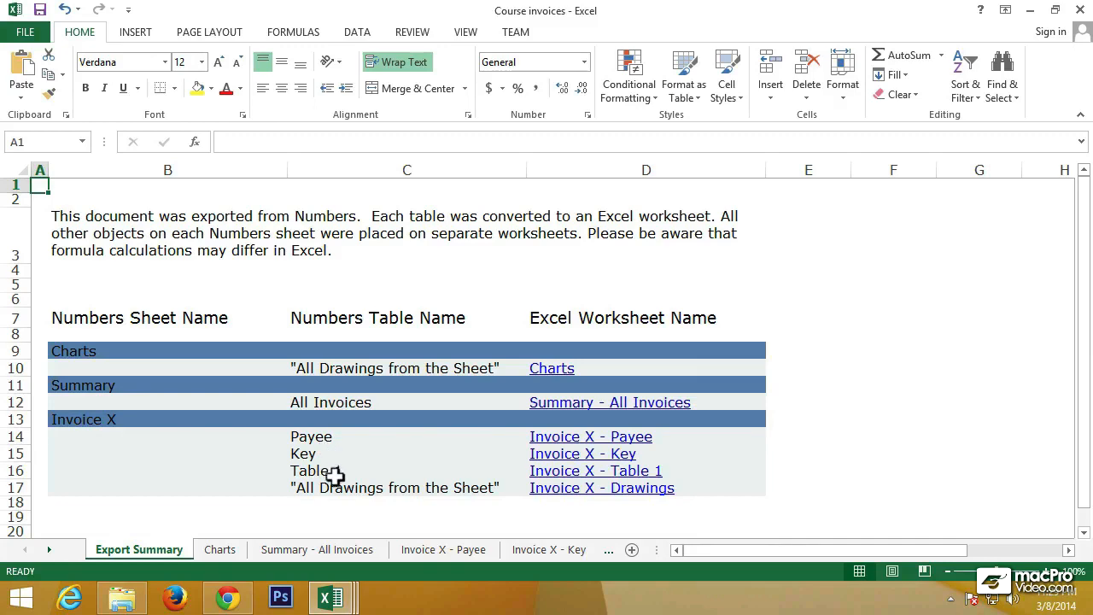
Step: On Export Summary, check the Payee and Table 1 entries, then open Invoice X - Drawings
{"action": "left_click", "coordinate": [311, 436]}
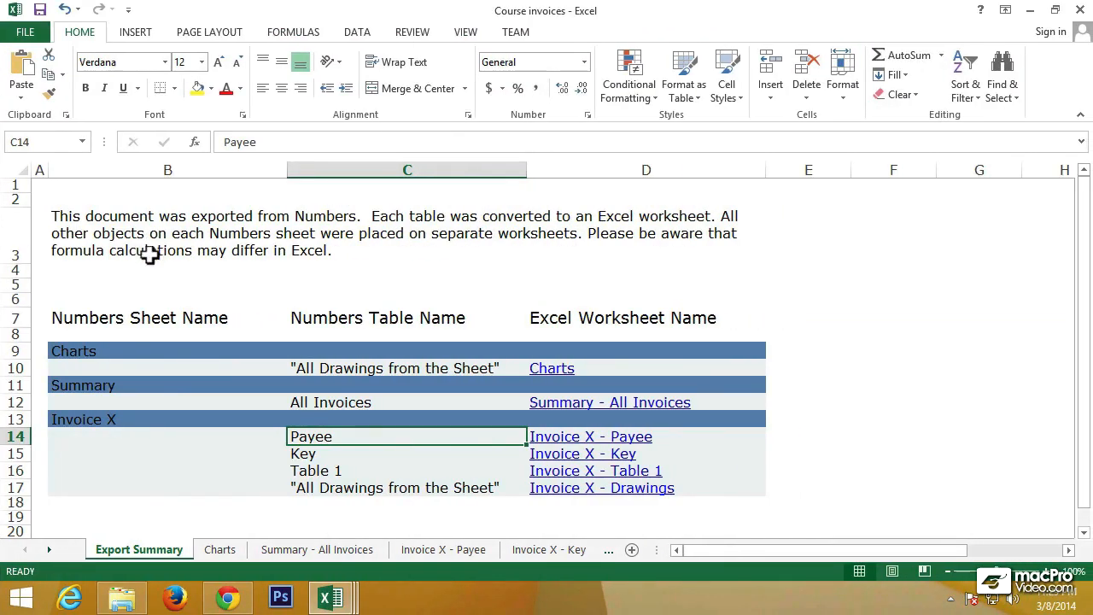
{"action": "left_click", "coordinate": [407, 454]}
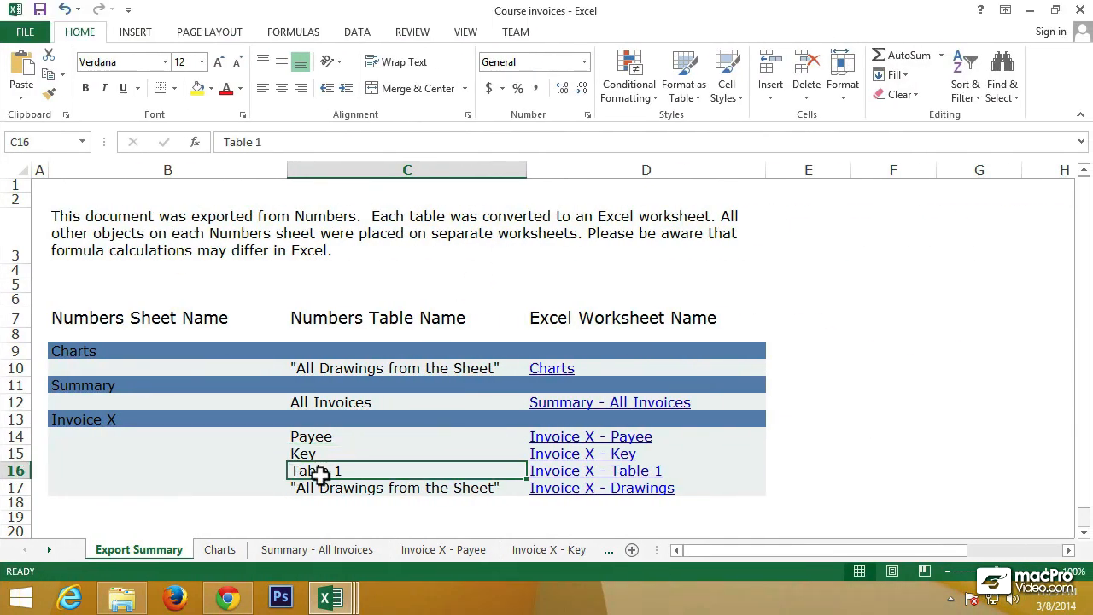
{"action": "mouse_move", "coordinate": [331, 472]}
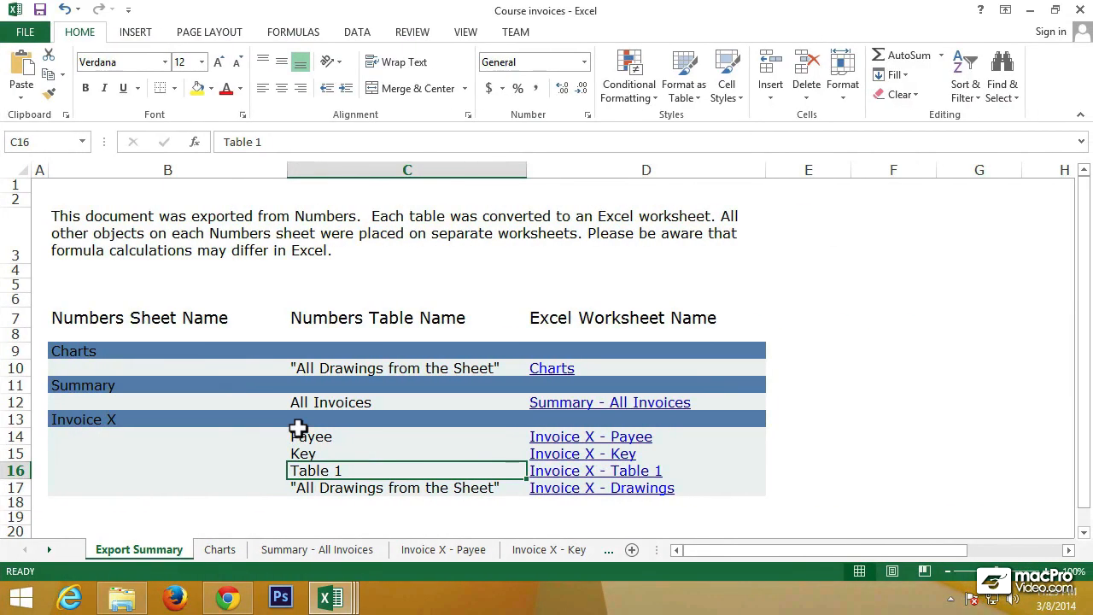
{"action": "left_click", "coordinate": [407, 488]}
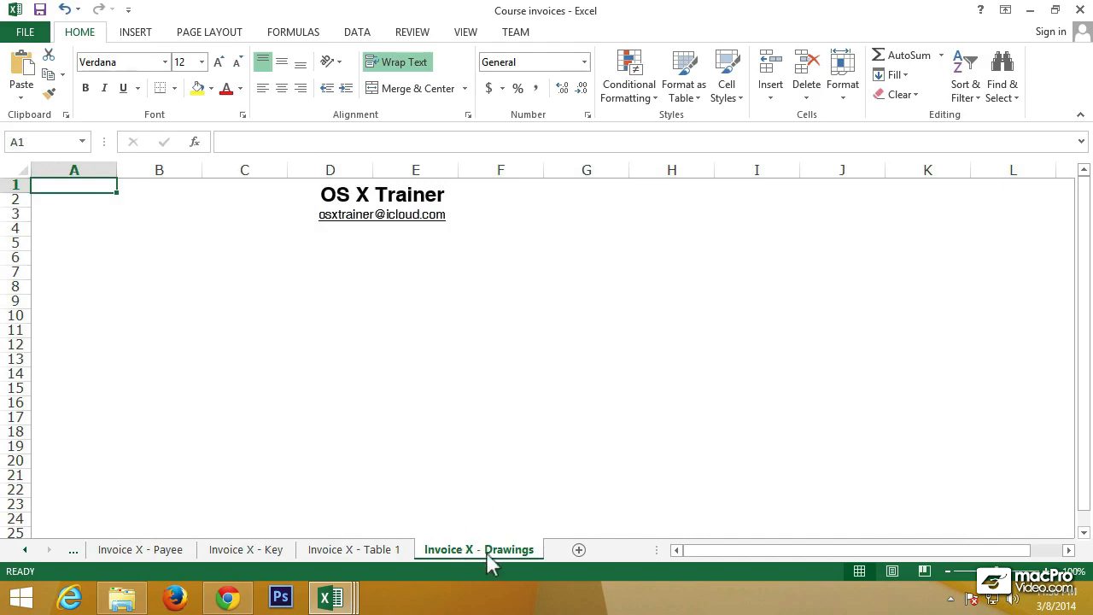
{"action": "left_click", "coordinate": [479, 549]}
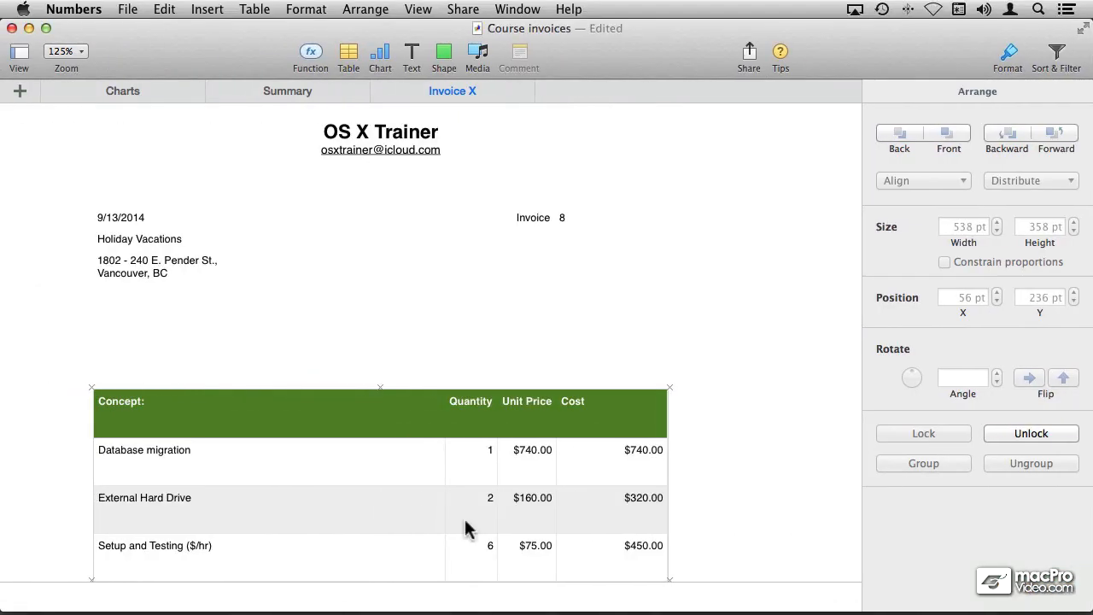
{"action": "mouse_move", "coordinate": [443, 456]}
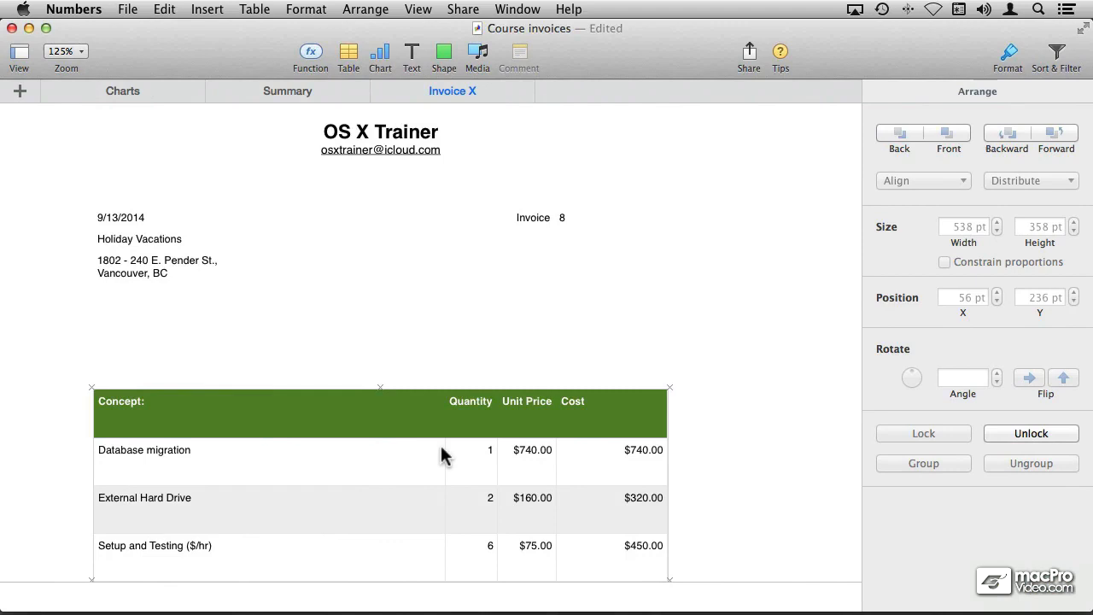
Step: Select the OS X Trainer heading text box on the Numbers Invoice X sheet
{"action": "left_click", "coordinate": [380, 137]}
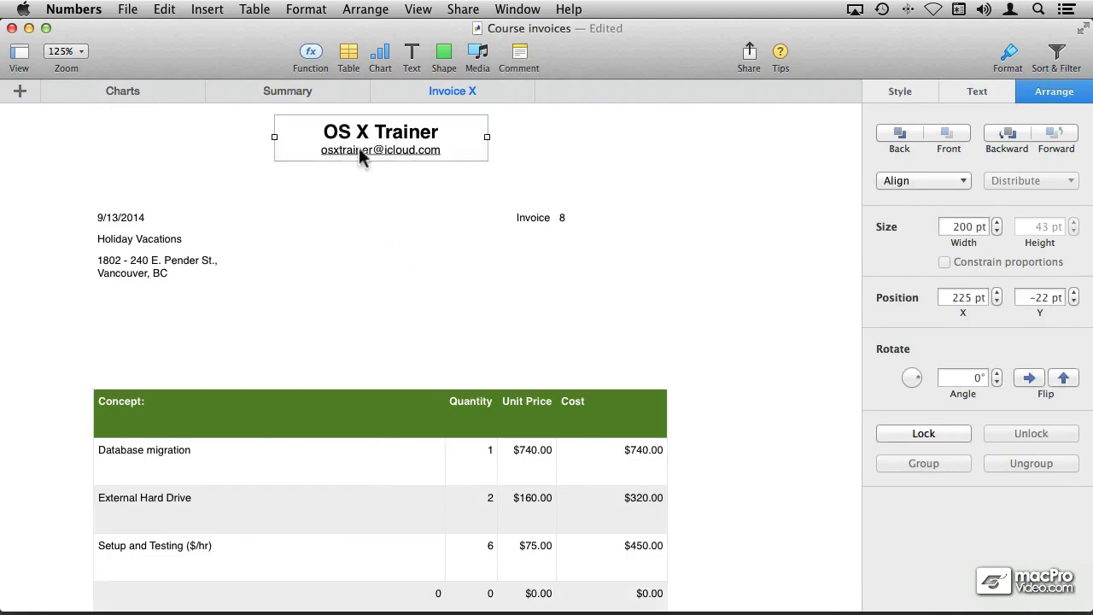
{"action": "left_click", "coordinate": [380, 139]}
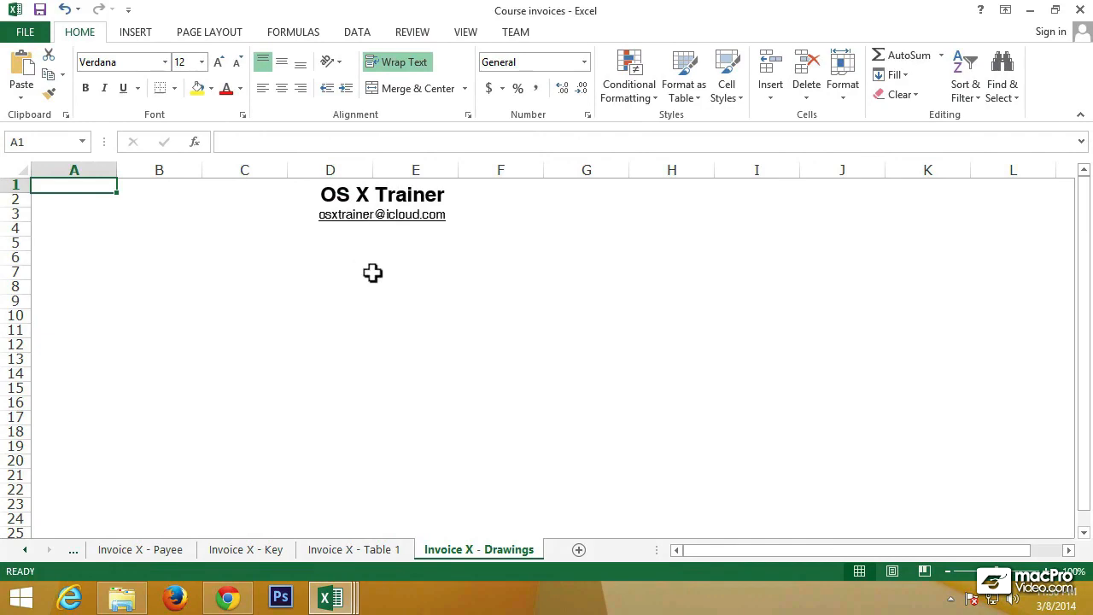
{"action": "mouse_move", "coordinate": [334, 396]}
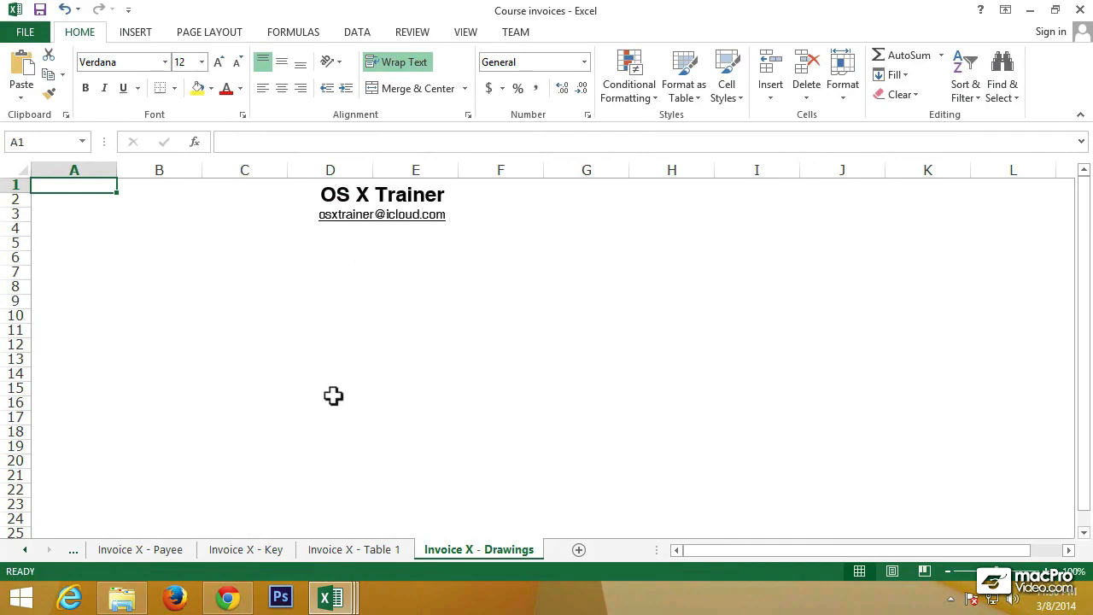
{"action": "mouse_move", "coordinate": [246, 550]}
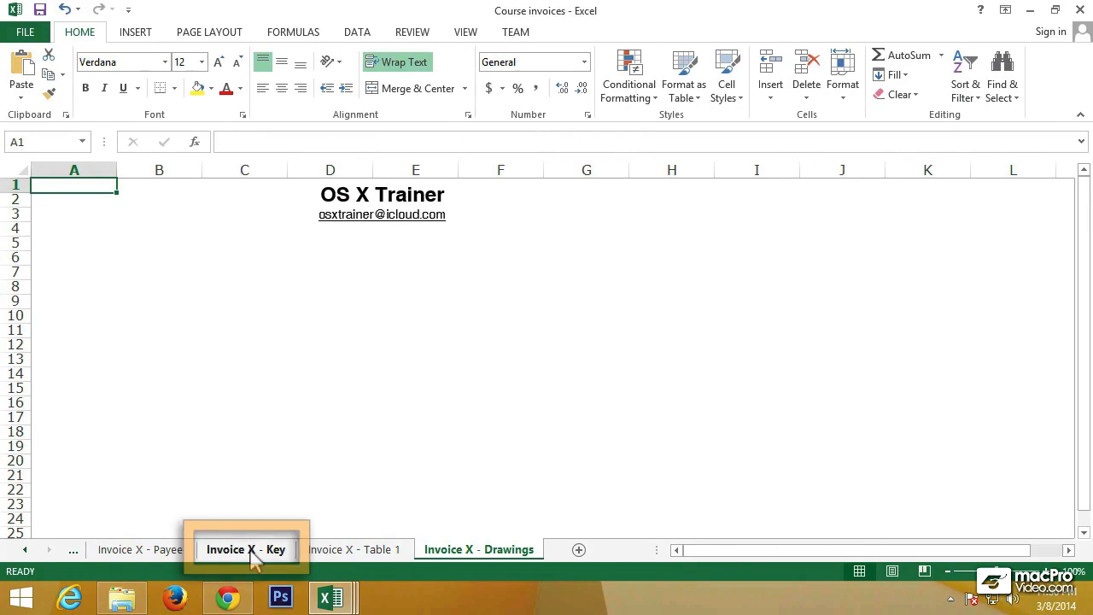
Step: Open Excel's Invoice X - Key worksheet holding invoice number 8
{"action": "left_click", "coordinate": [246, 550]}
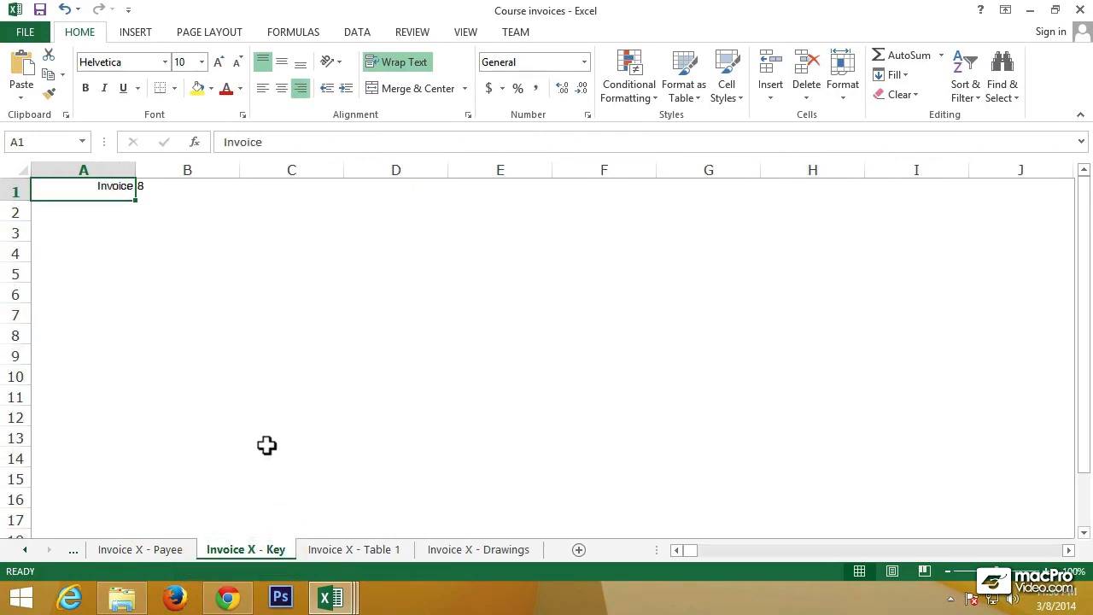
Step: Inspect invoice number 8 in cell B1, then open the Invoice X - Table 1 worksheet
{"action": "left_click", "coordinate": [187, 186]}
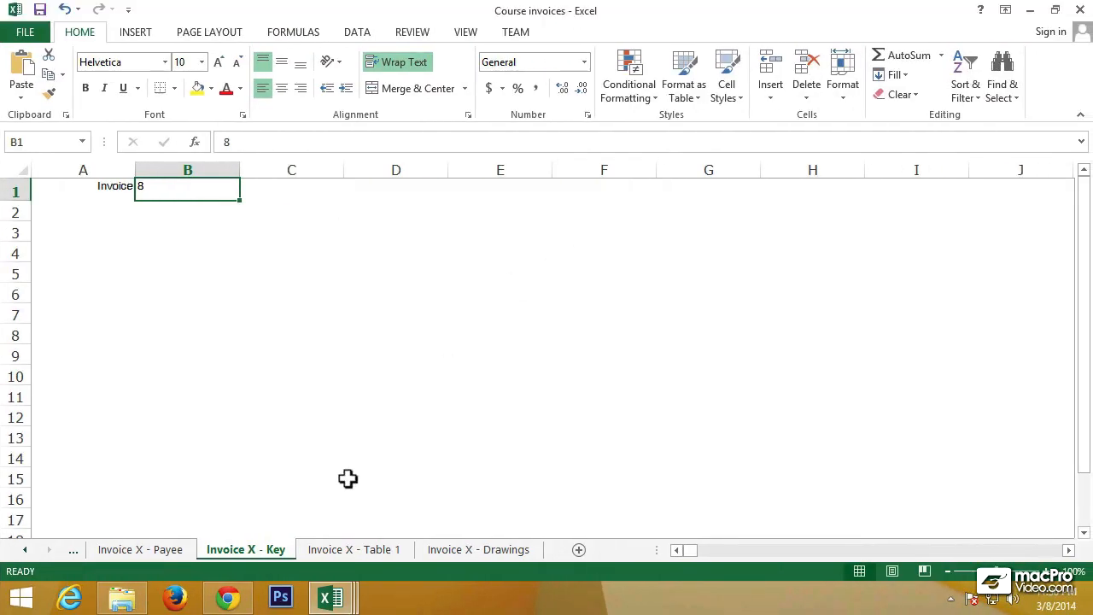
{"action": "left_click", "coordinate": [355, 549]}
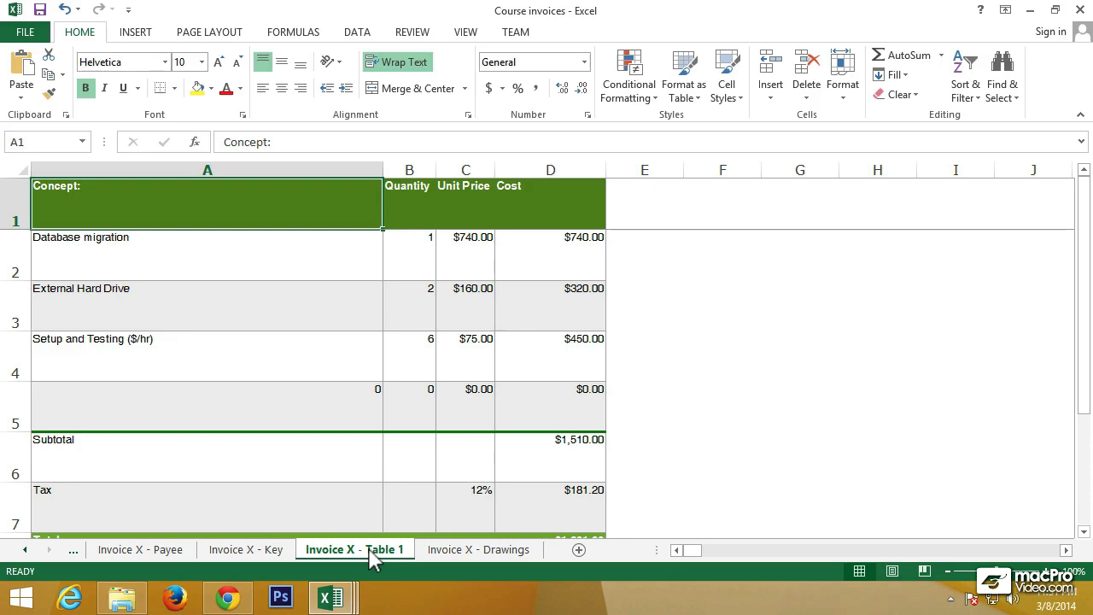
Step: Check the =B2*C2 cost formula and the unit price's INDEX reference to the Key sheet
{"action": "left_click", "coordinate": [550, 254]}
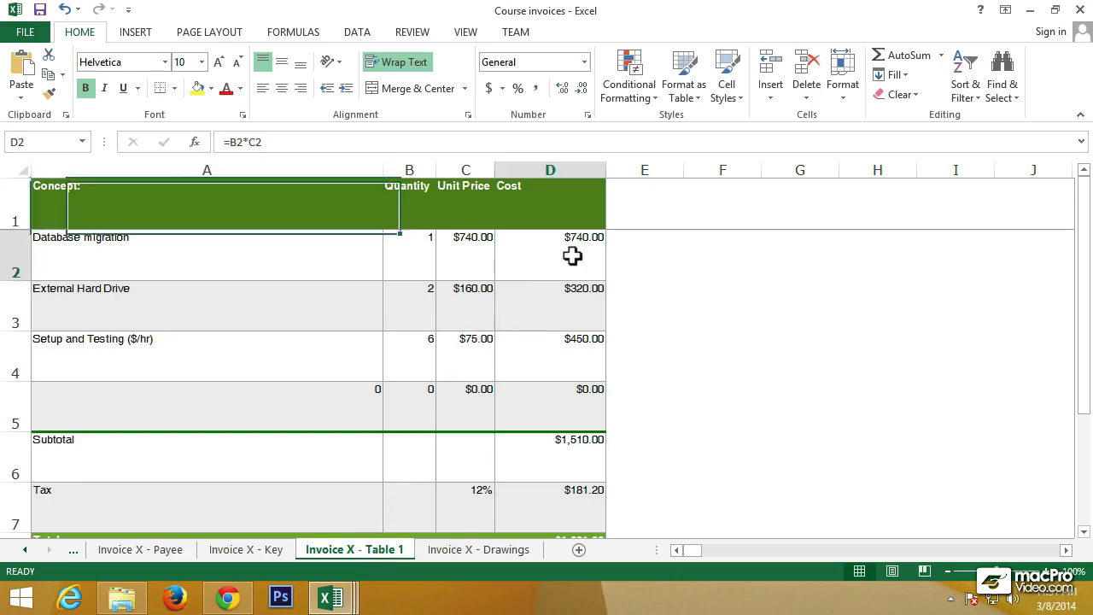
{"action": "left_click", "coordinate": [550, 256]}
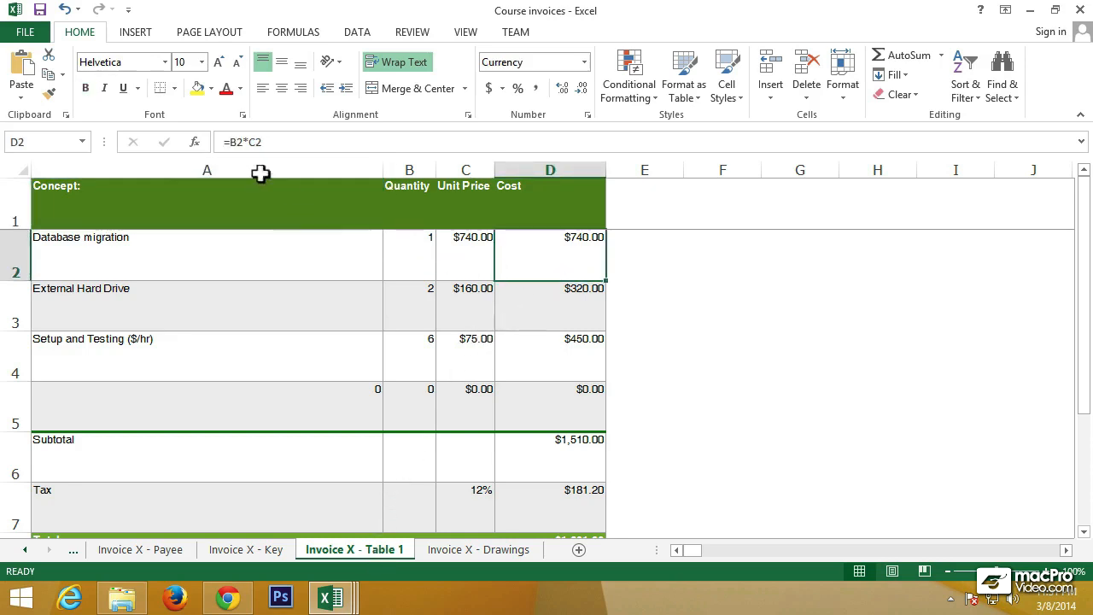
{"action": "left_click", "coordinate": [465, 237]}
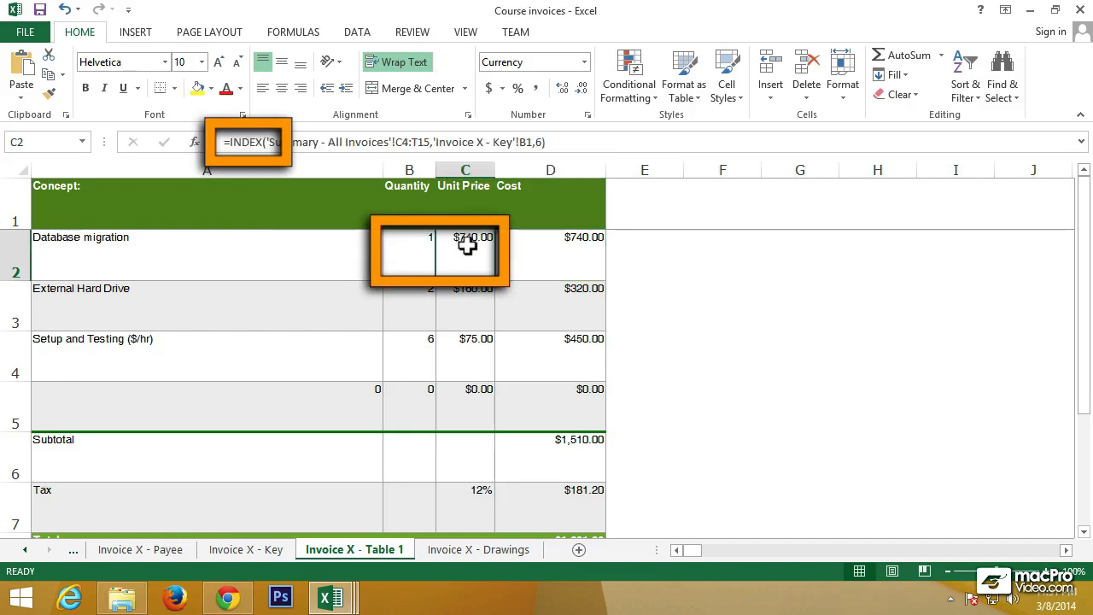
{"action": "left_click", "coordinate": [465, 247]}
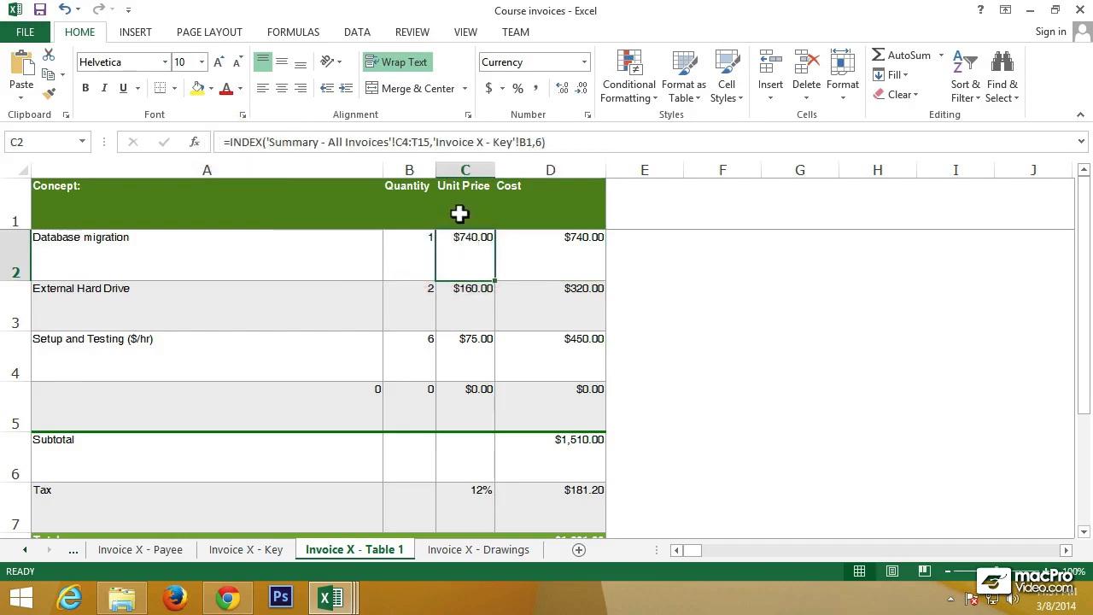
{"action": "mouse_move", "coordinate": [461, 149]}
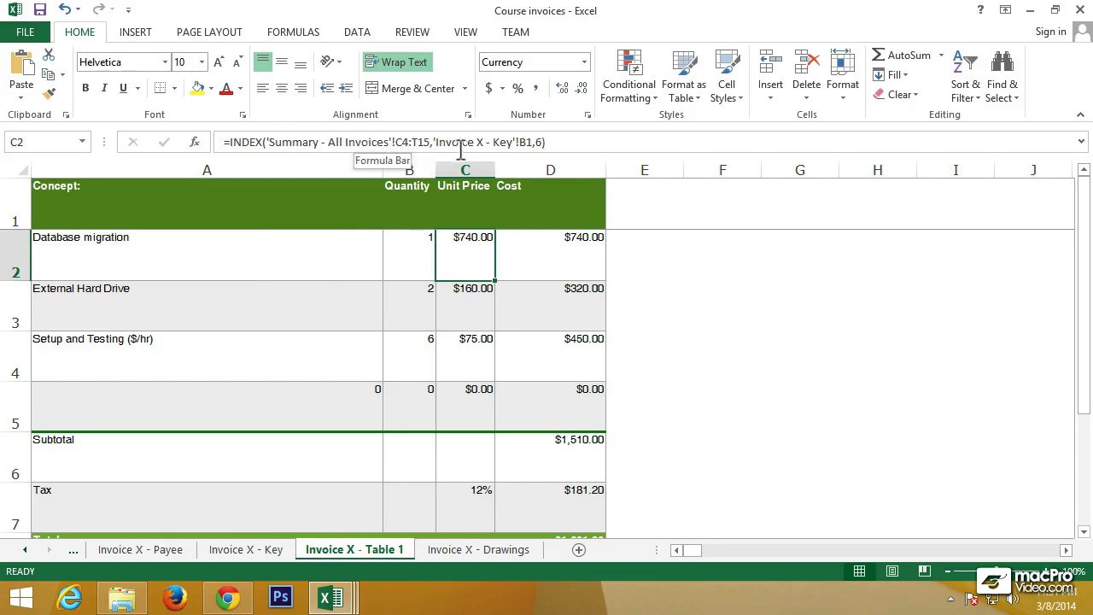
{"action": "left_click", "coordinate": [512, 141]}
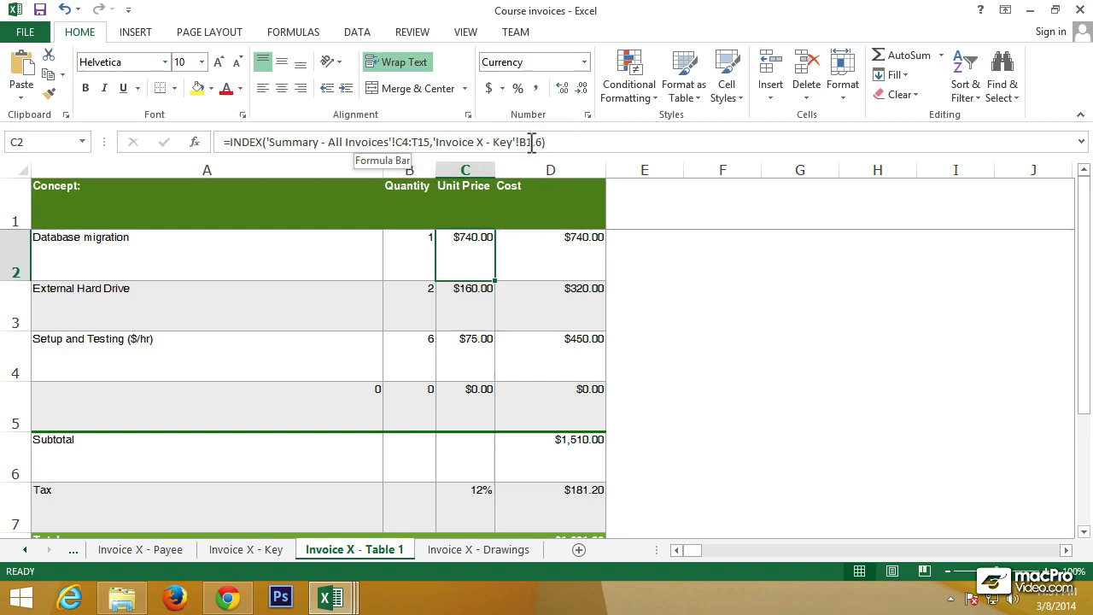
{"action": "mouse_move", "coordinate": [331, 383]}
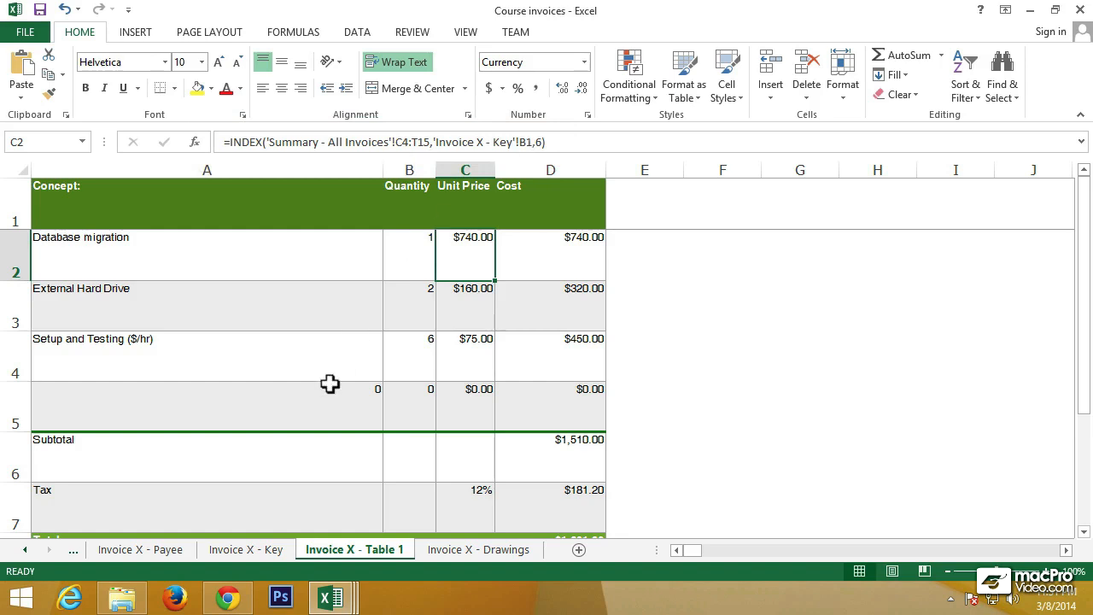
{"action": "left_click", "coordinate": [245, 550]}
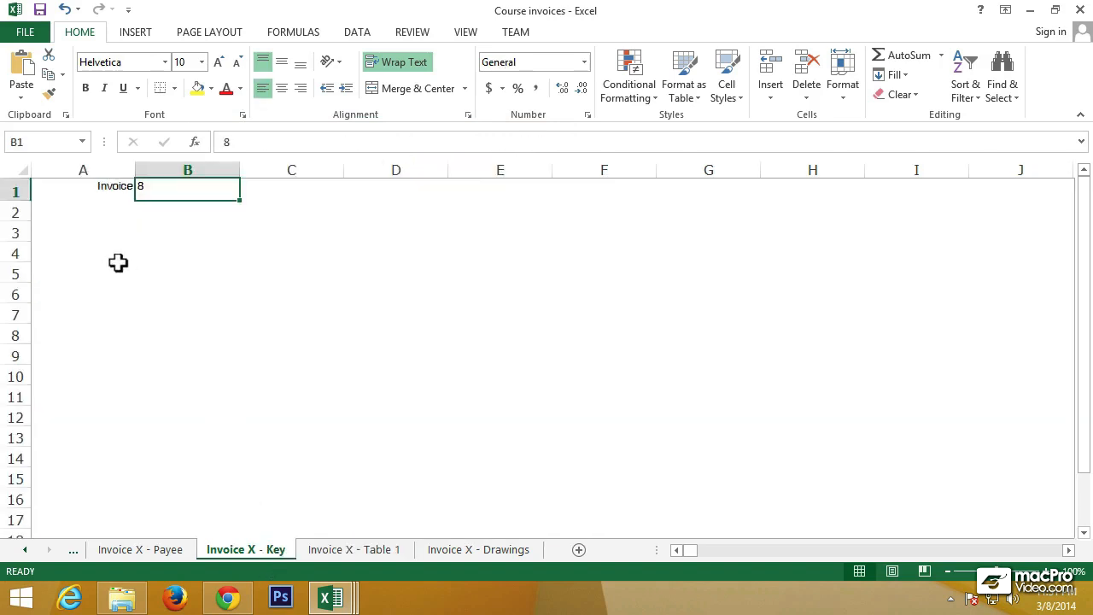
{"action": "mouse_move", "coordinate": [154, 193]}
{"action": "type", "text": "2"}
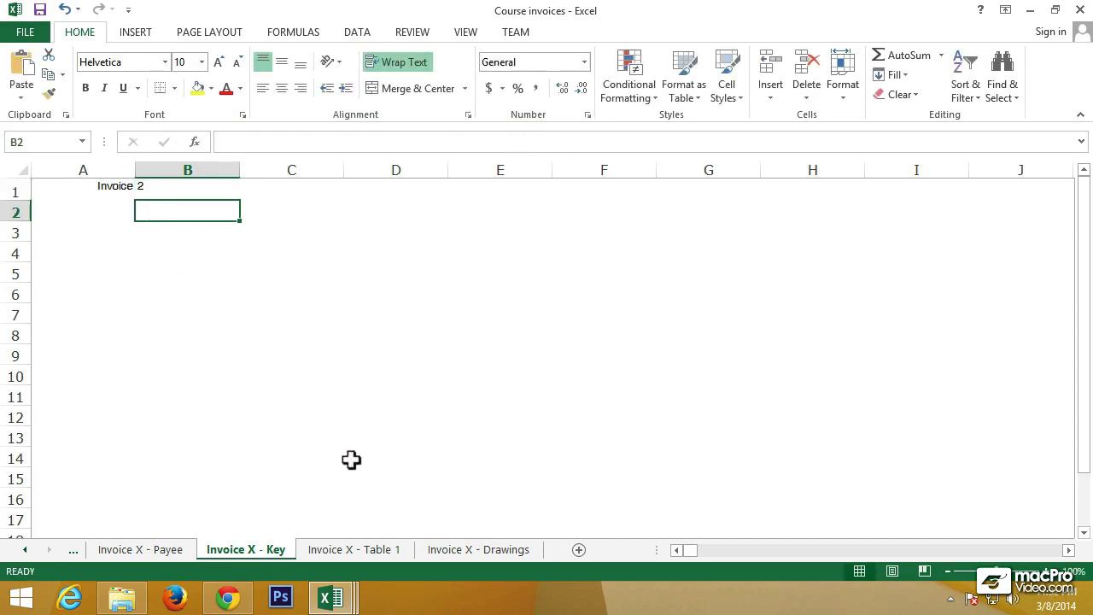
Step: View Invoice X - Table 1 showing invoice 2's volunteer email items, subtotal $0.00
{"action": "left_click", "coordinate": [354, 549]}
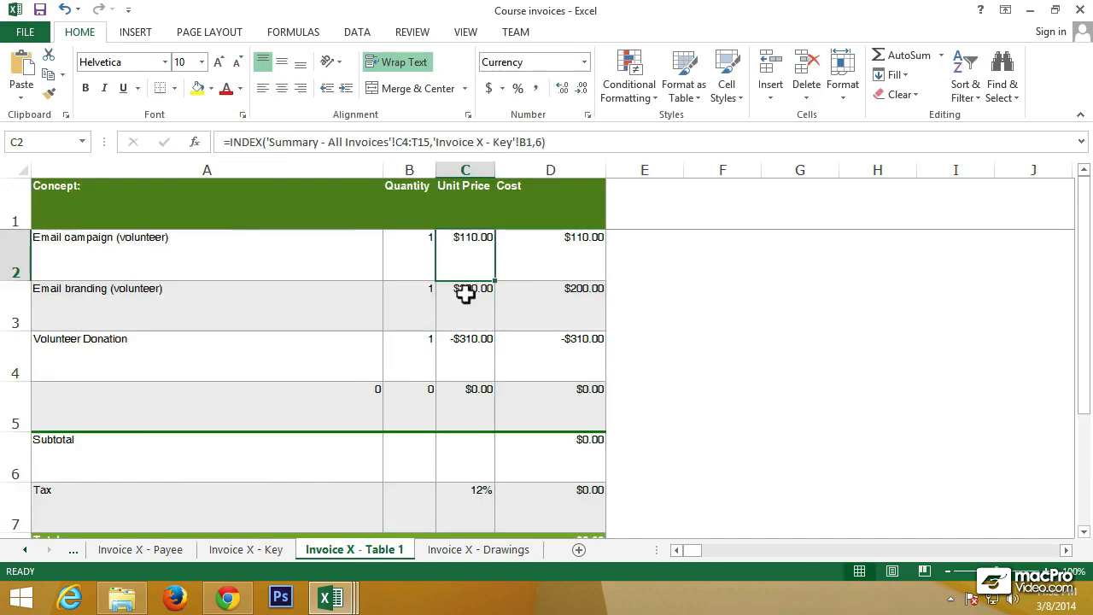